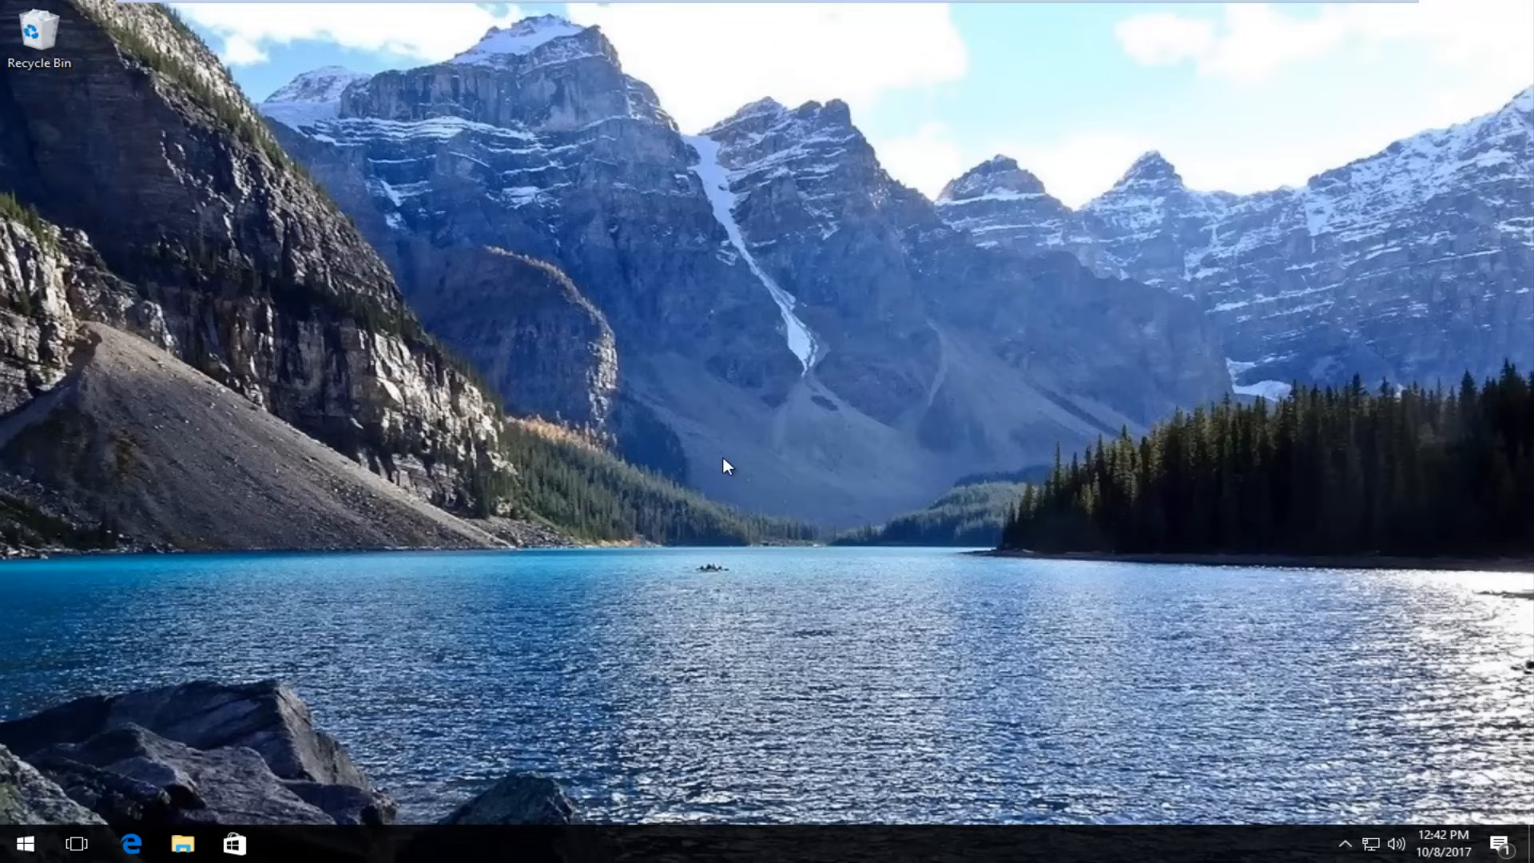
pyautogui.moveTo(517, 489)
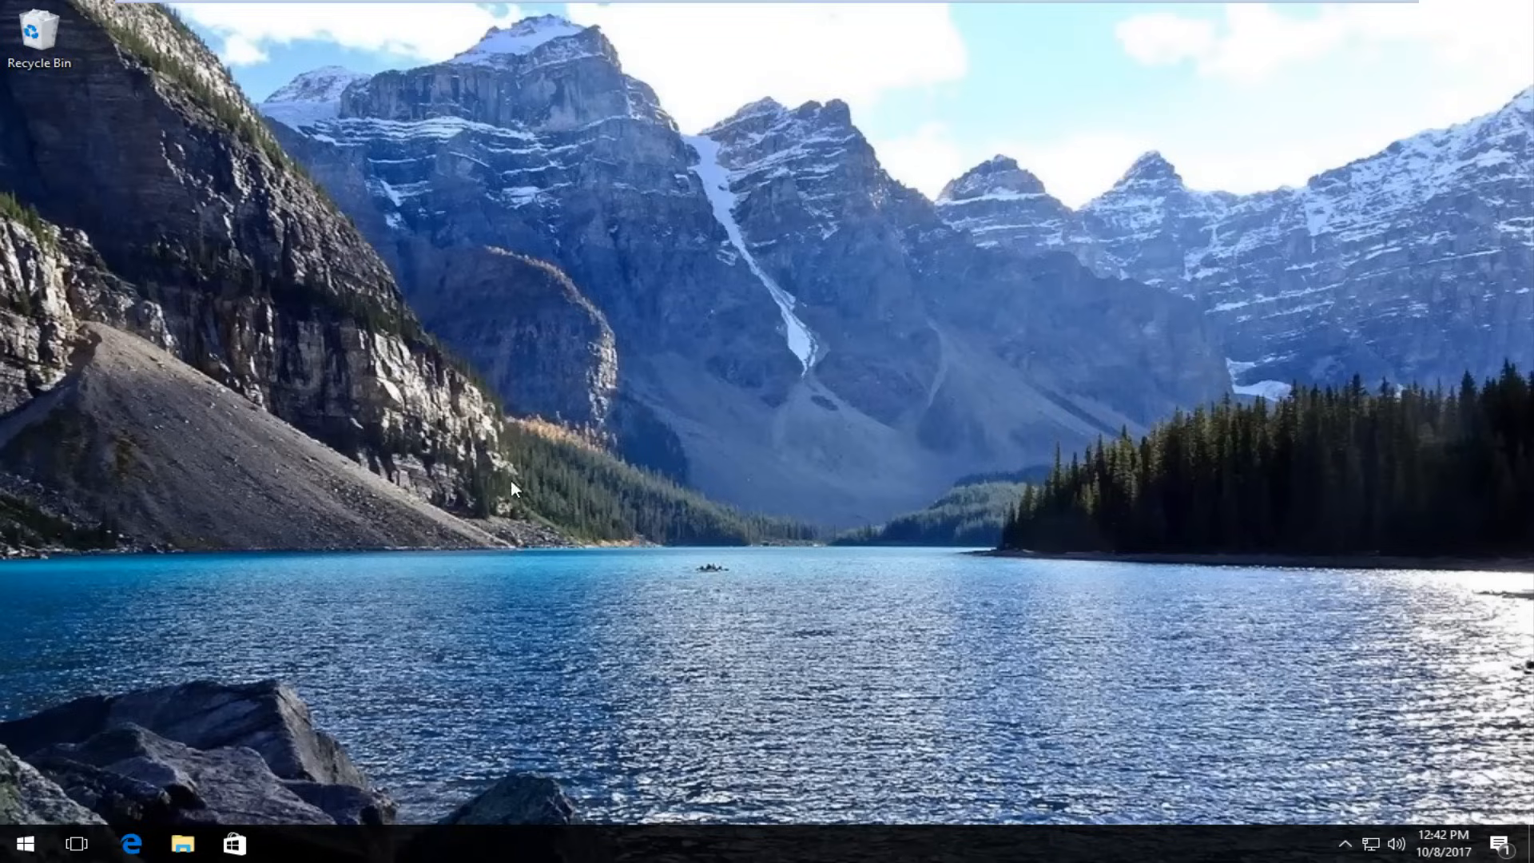
# Search the Start menu for 'control panel'.
pyautogui.click(26, 844)
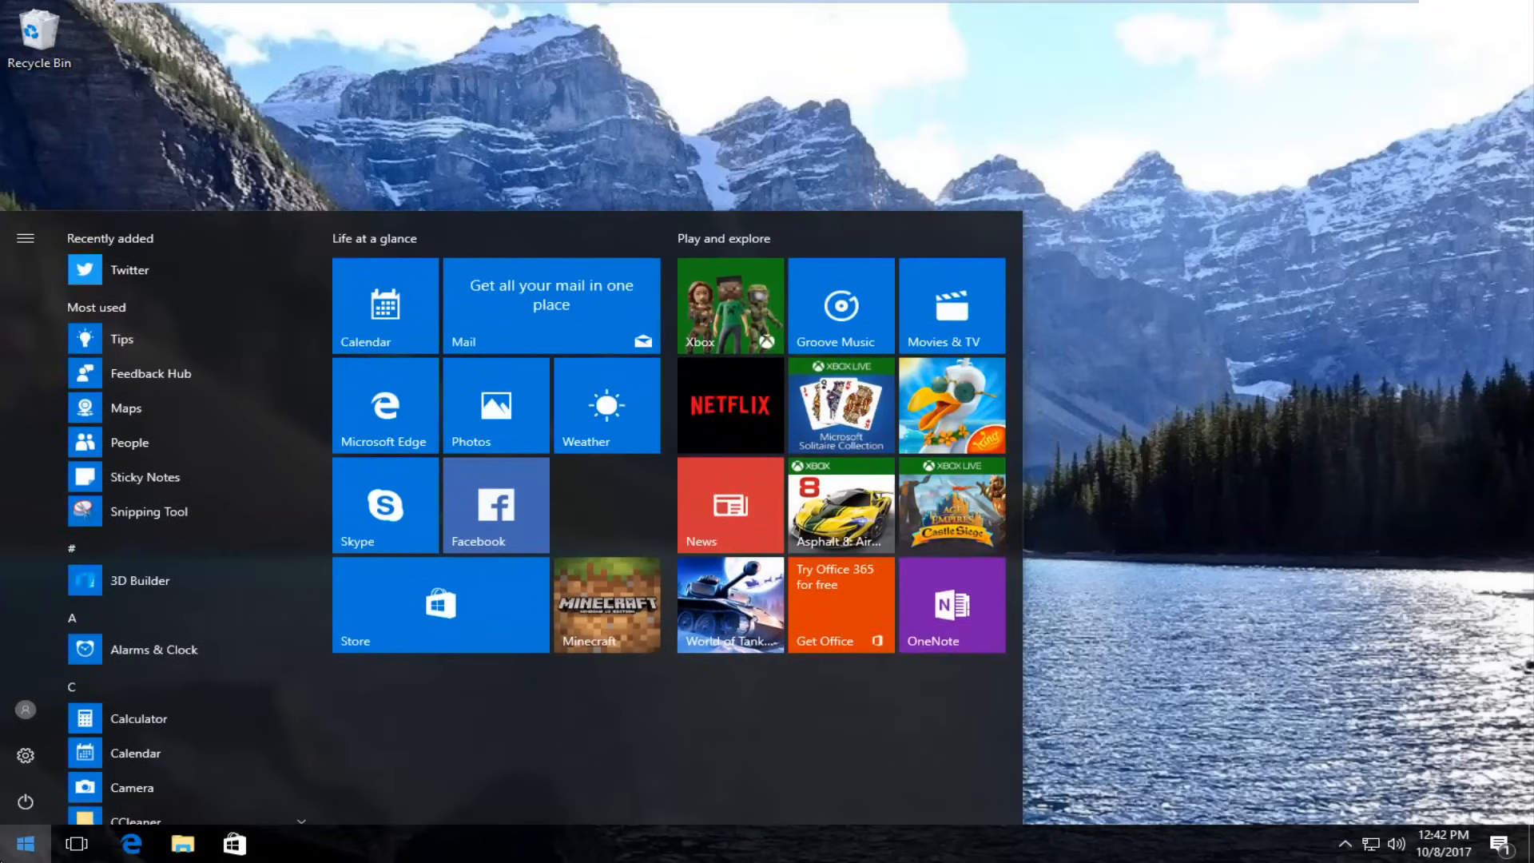
pyautogui.write('control p[anel')
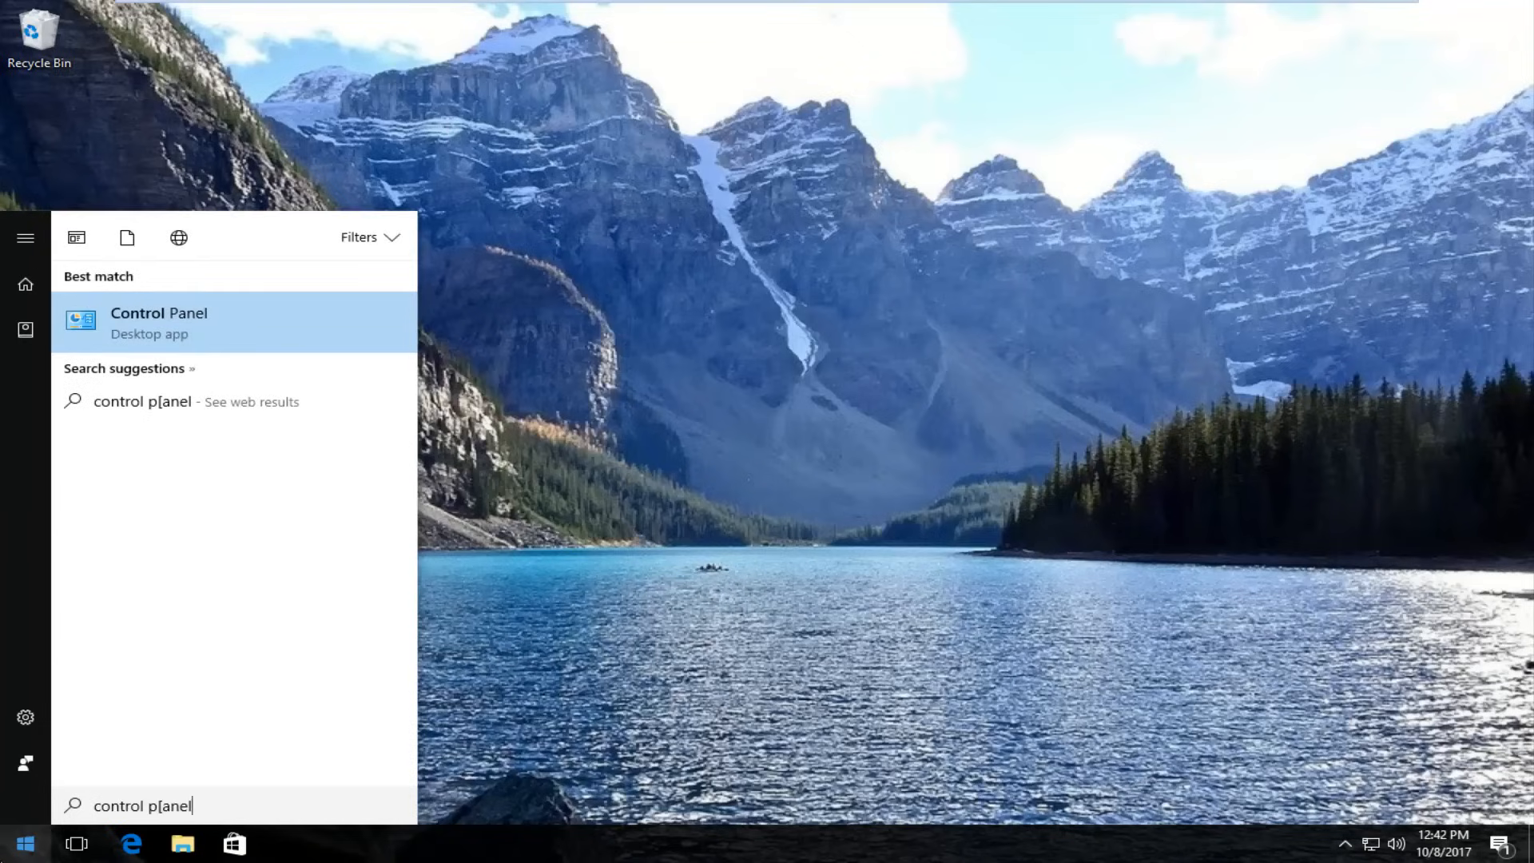
pyautogui.moveTo(152, 345)
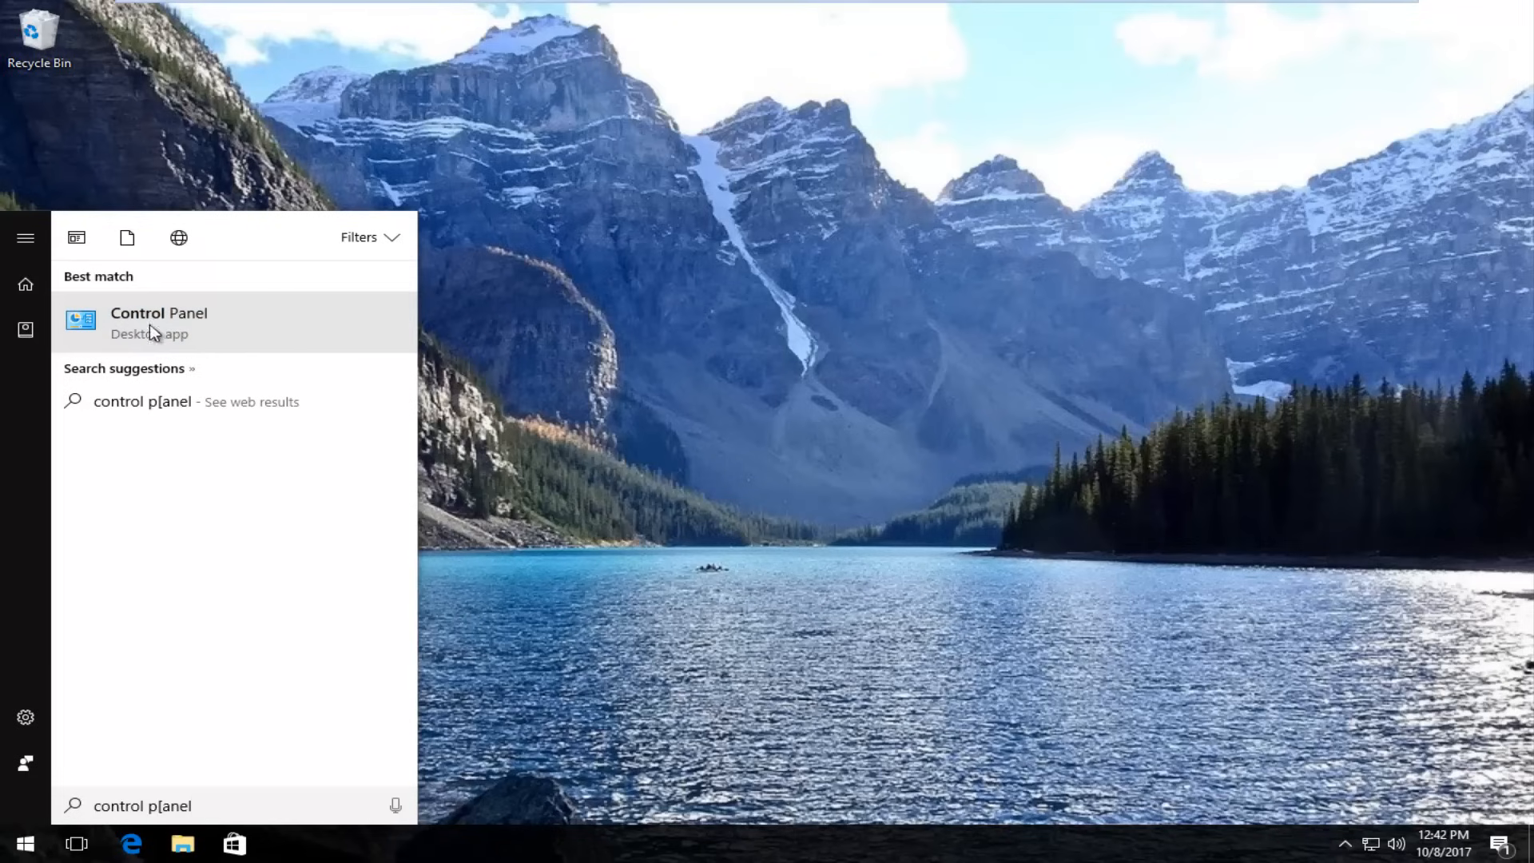
# Launch Control Panel and navigate via Network and Internet to Network and Sharing Center.
pyautogui.click(160, 323)
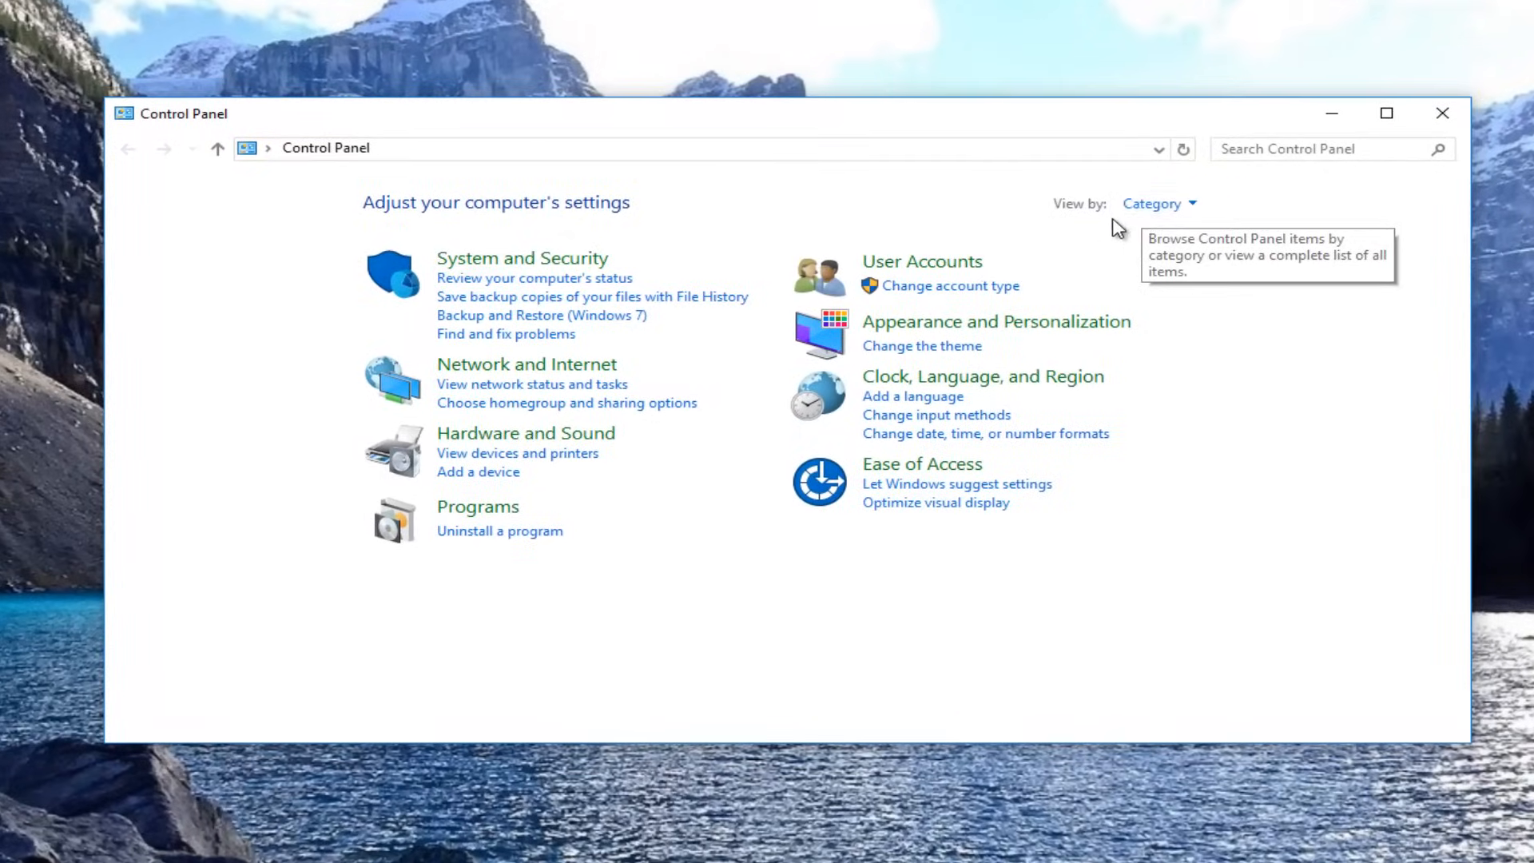
pyautogui.moveTo(672, 382)
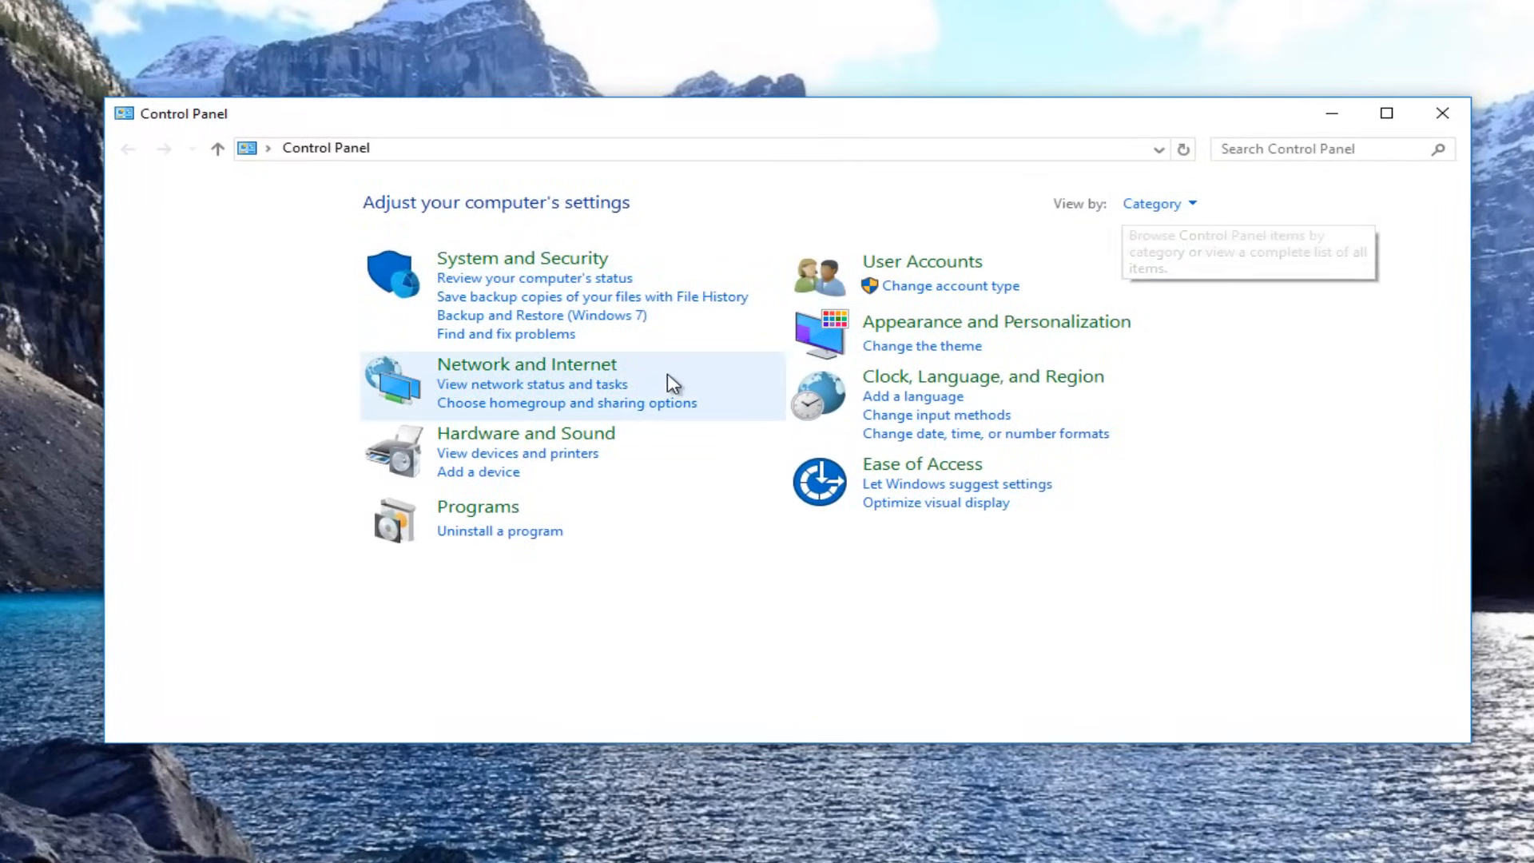
pyautogui.moveTo(509, 377)
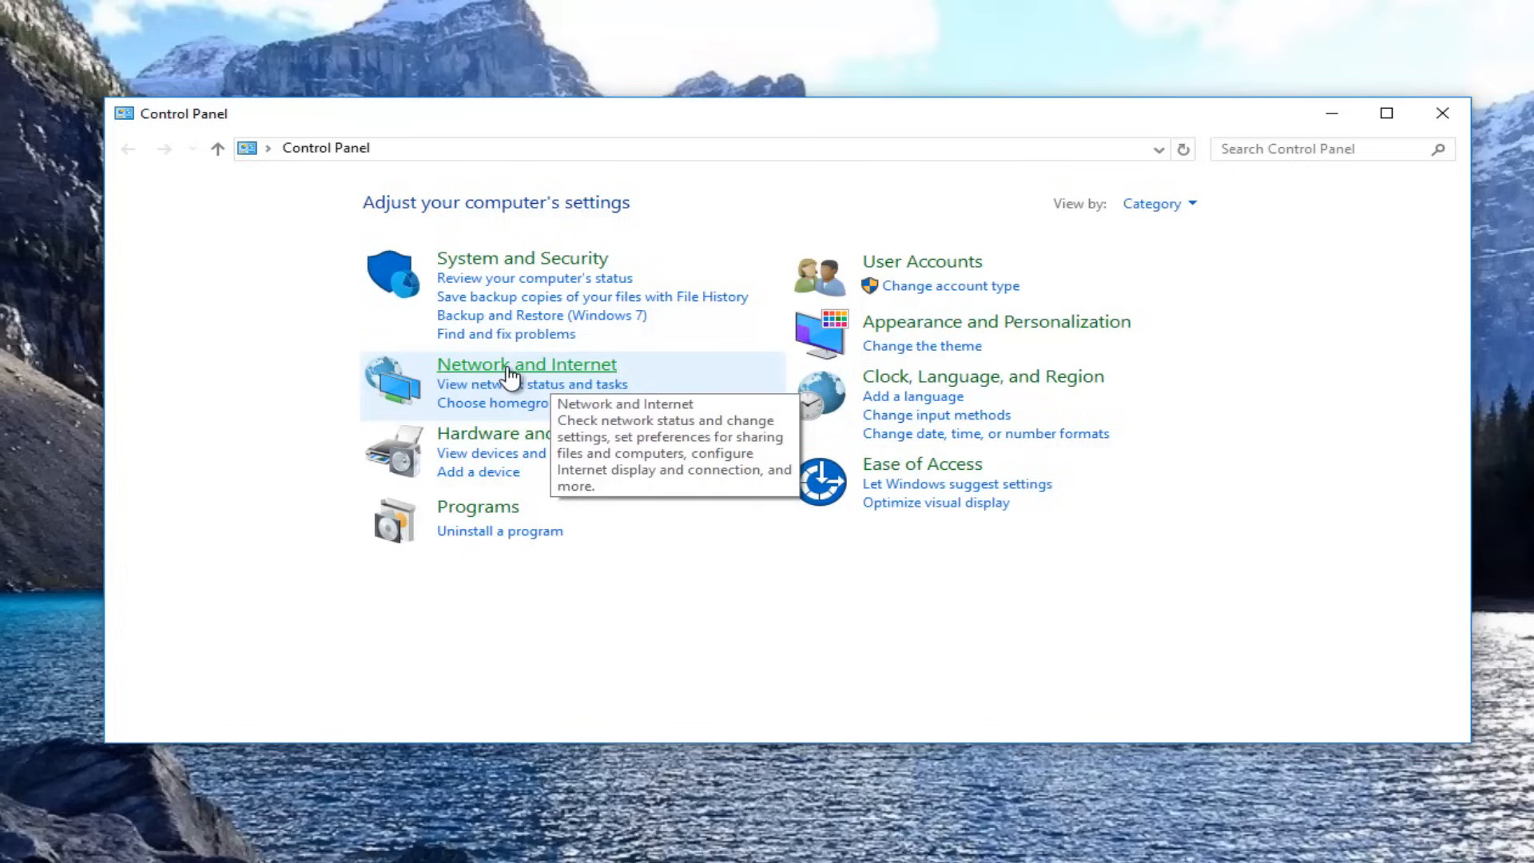
pyautogui.click(526, 364)
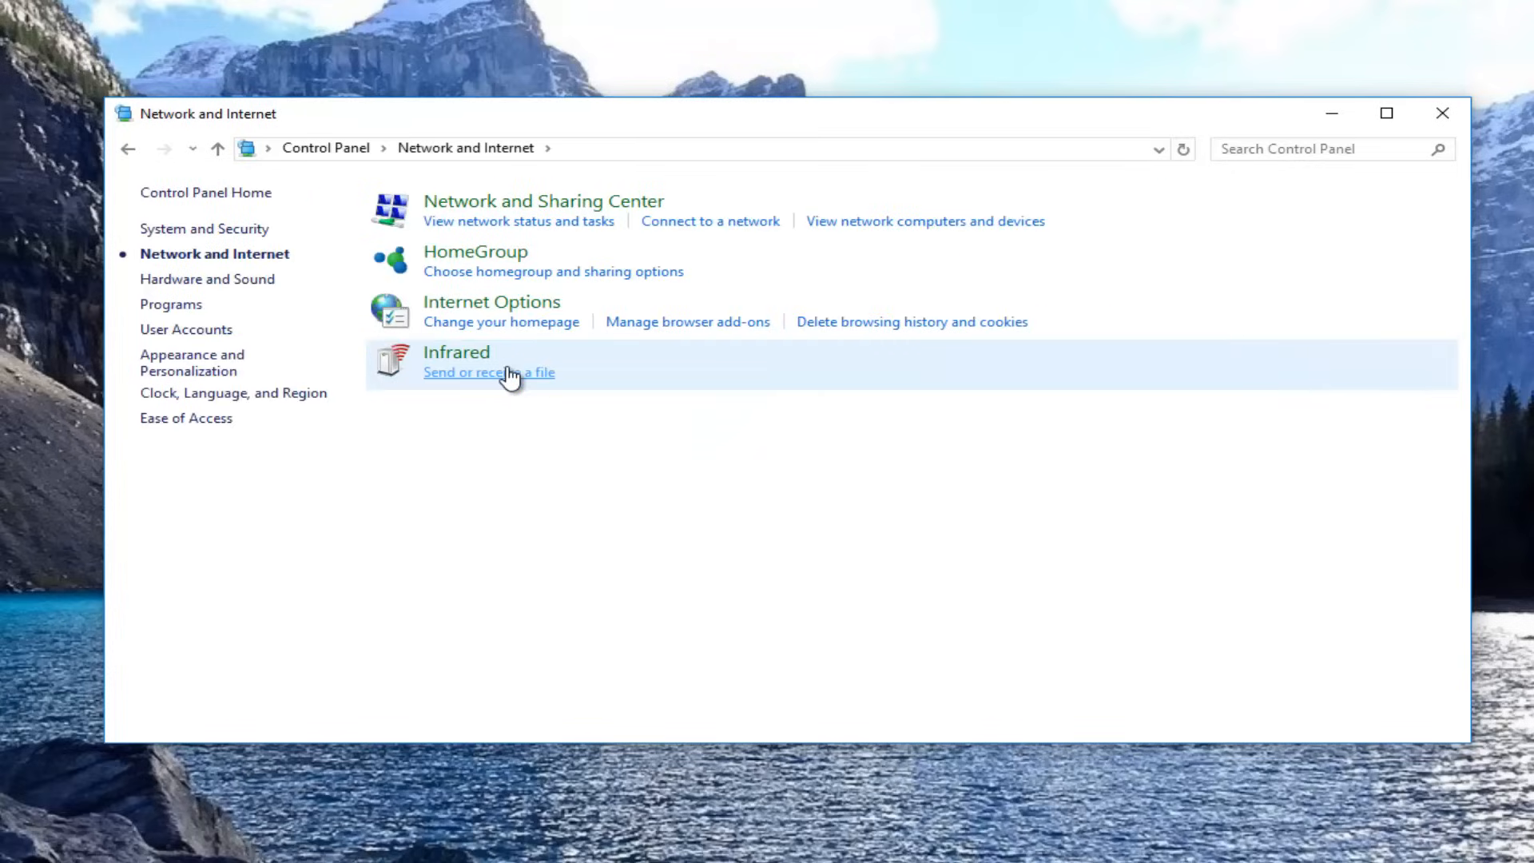
pyautogui.moveTo(454, 212)
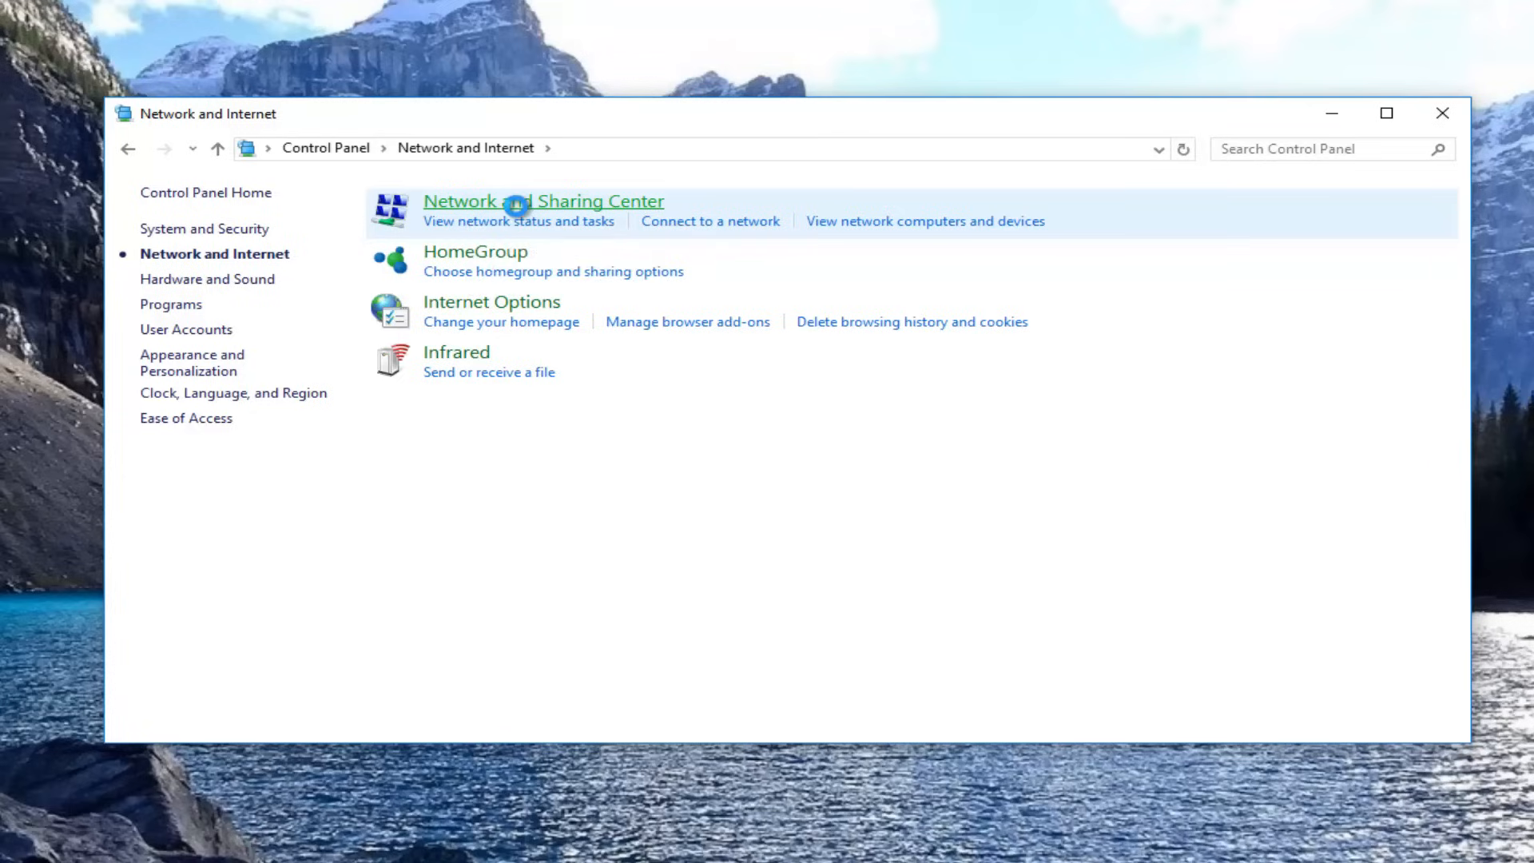
pyautogui.click(543, 200)
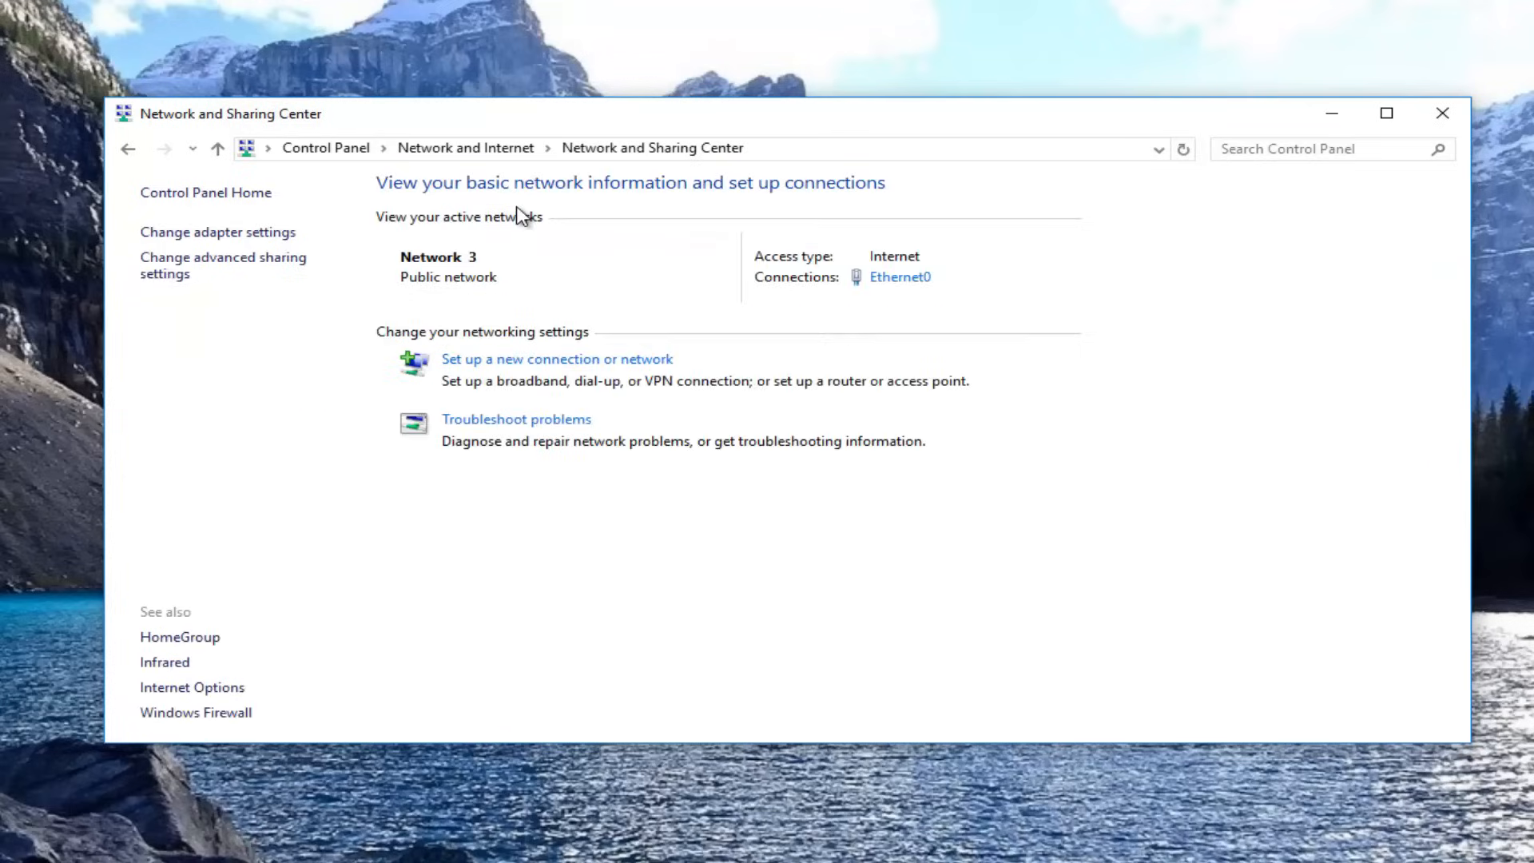
pyautogui.moveTo(850, 219)
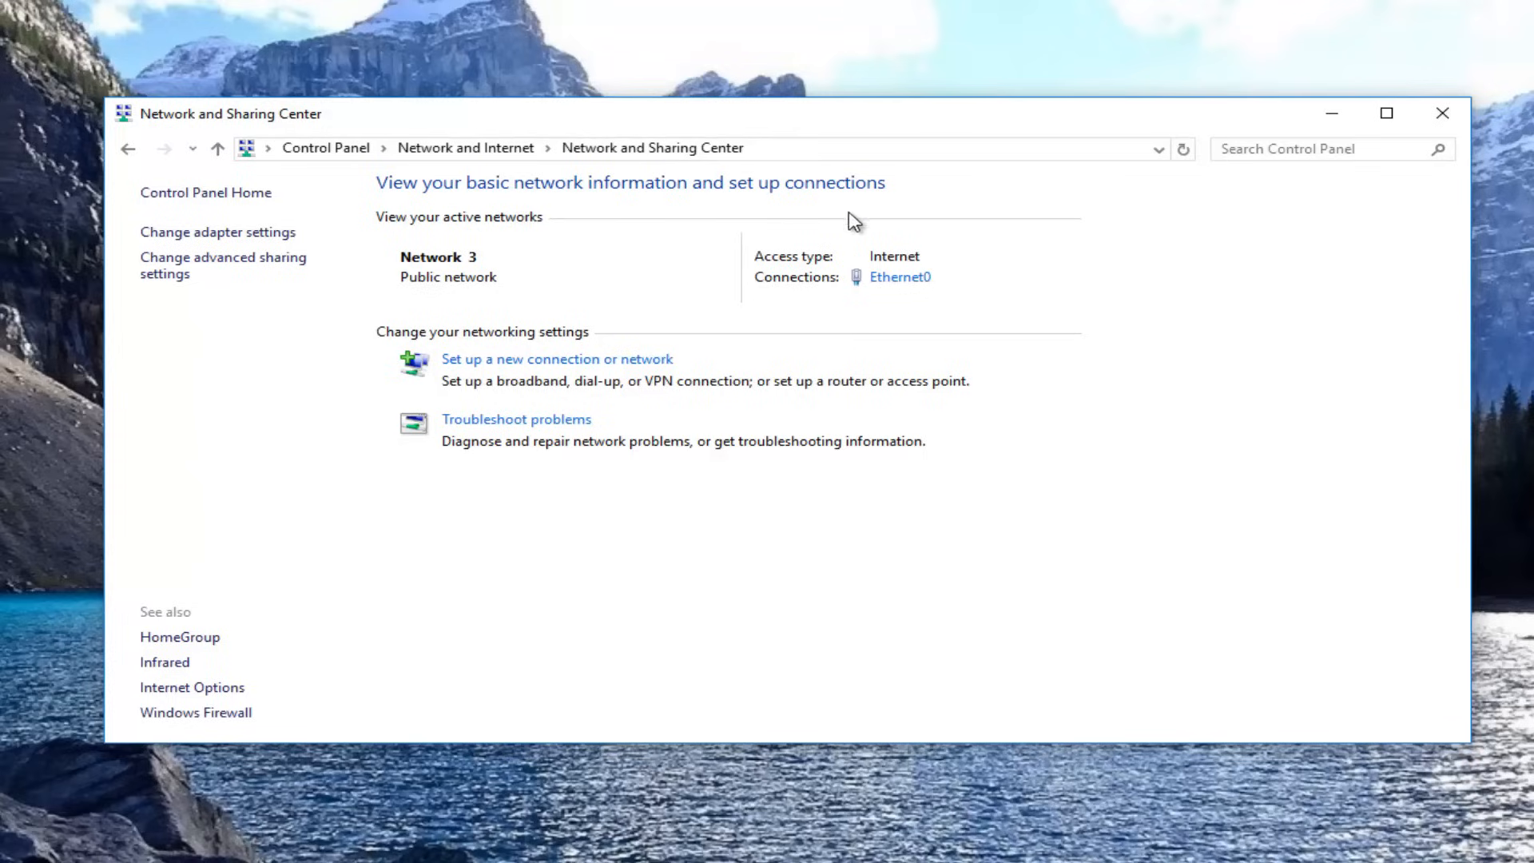
pyautogui.moveTo(433, 289)
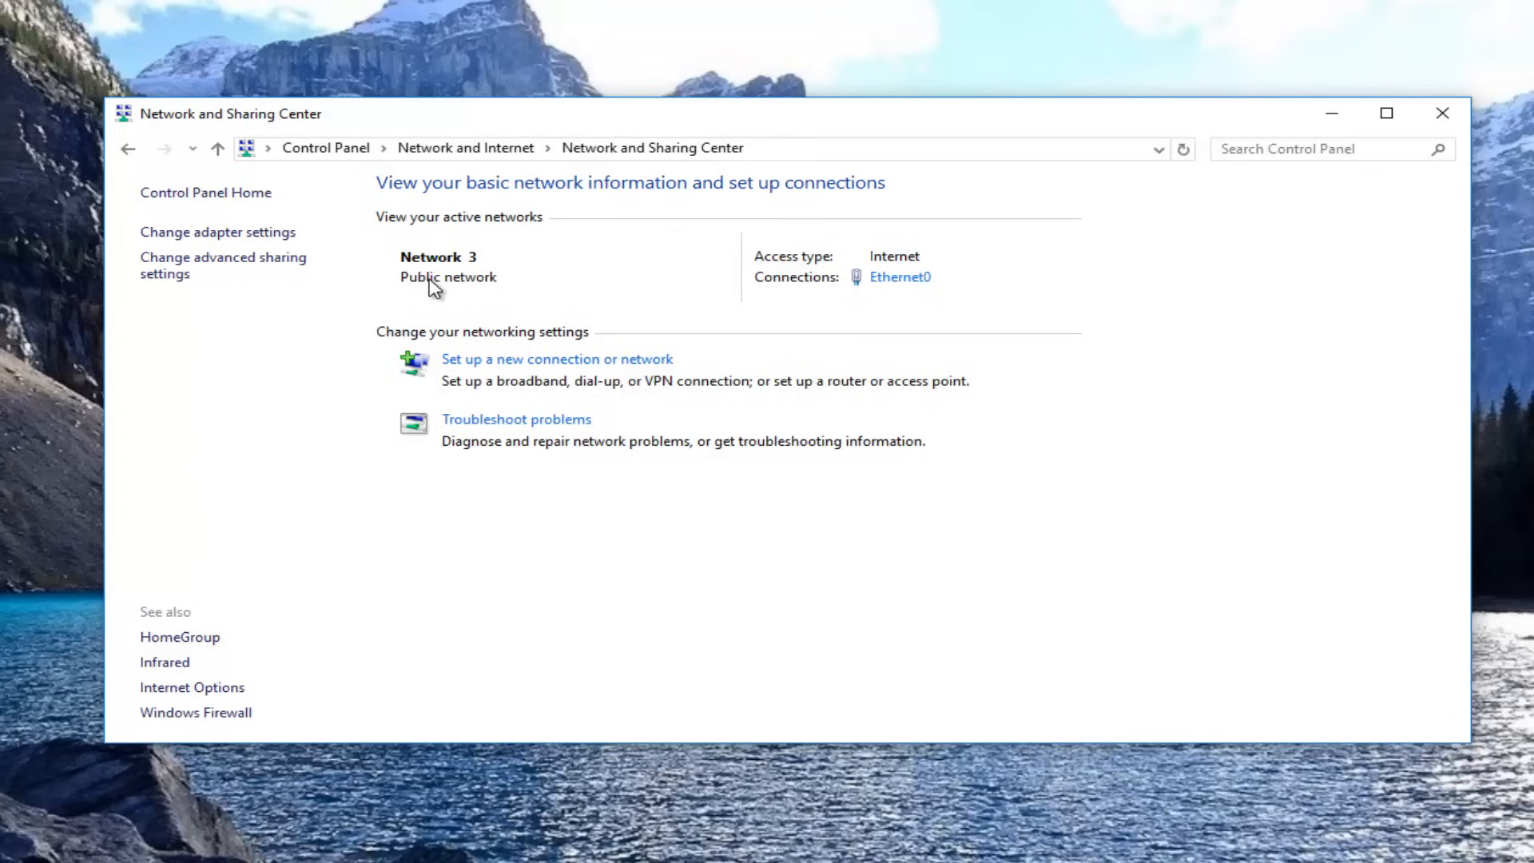
pyautogui.moveTo(895, 277)
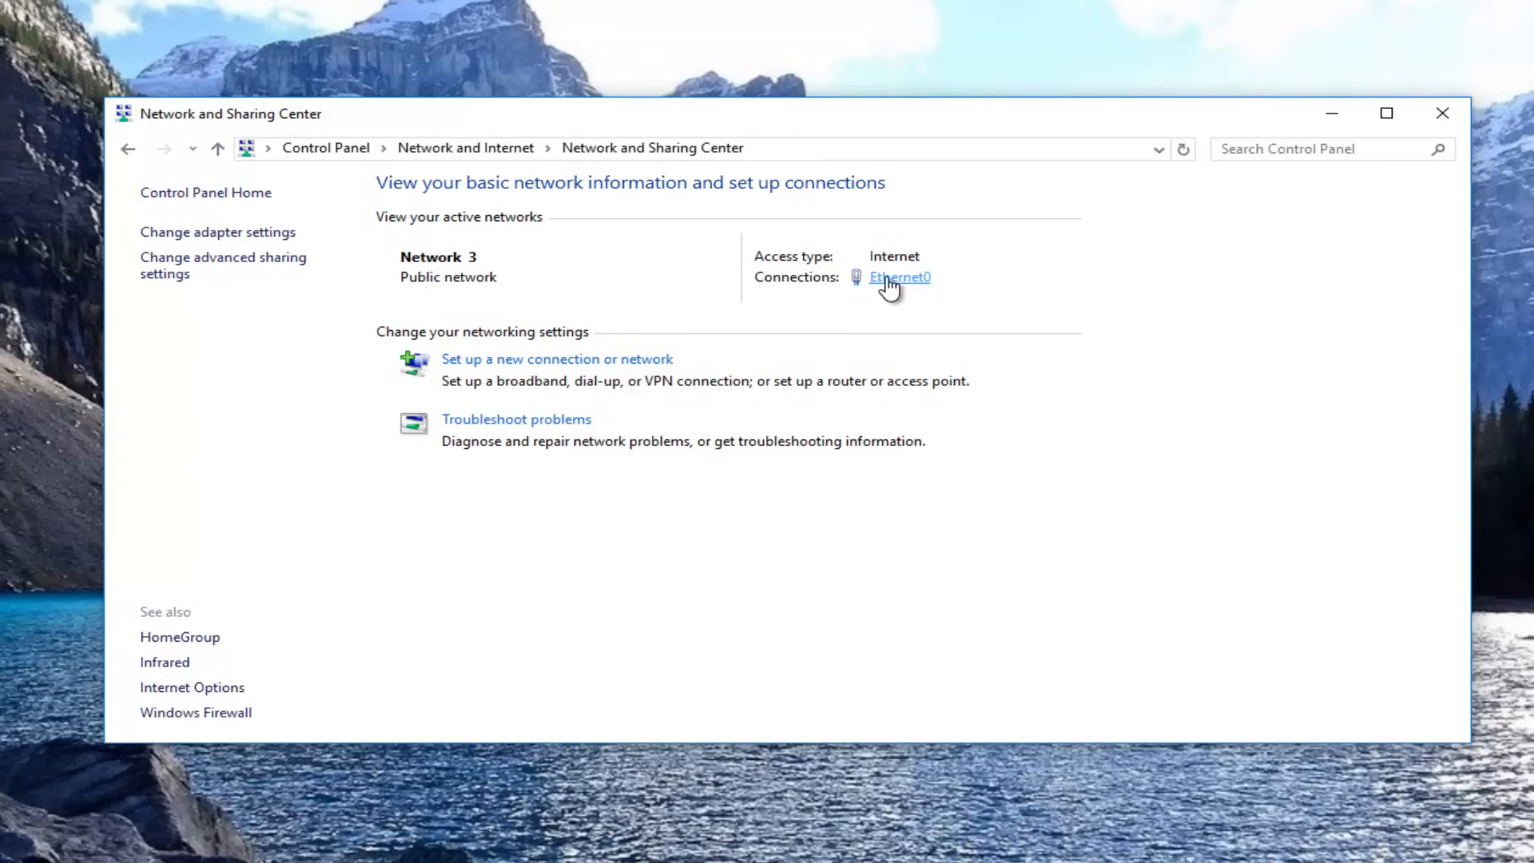
pyautogui.moveTo(898, 281)
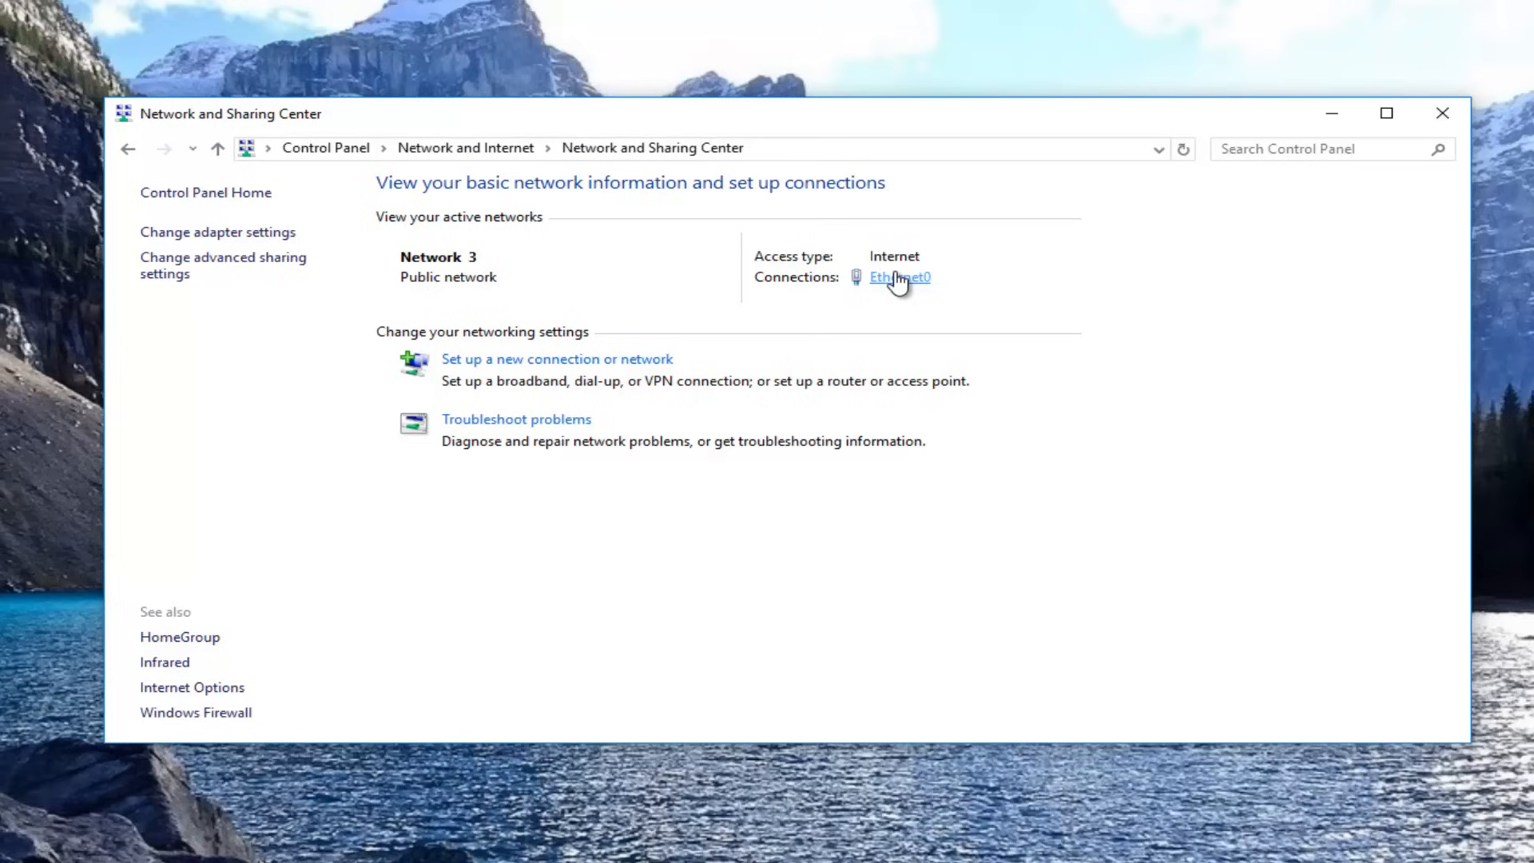
# Open the Ethernet0 Status window, nudge it upward, and open its Properties.
pyautogui.click(897, 277)
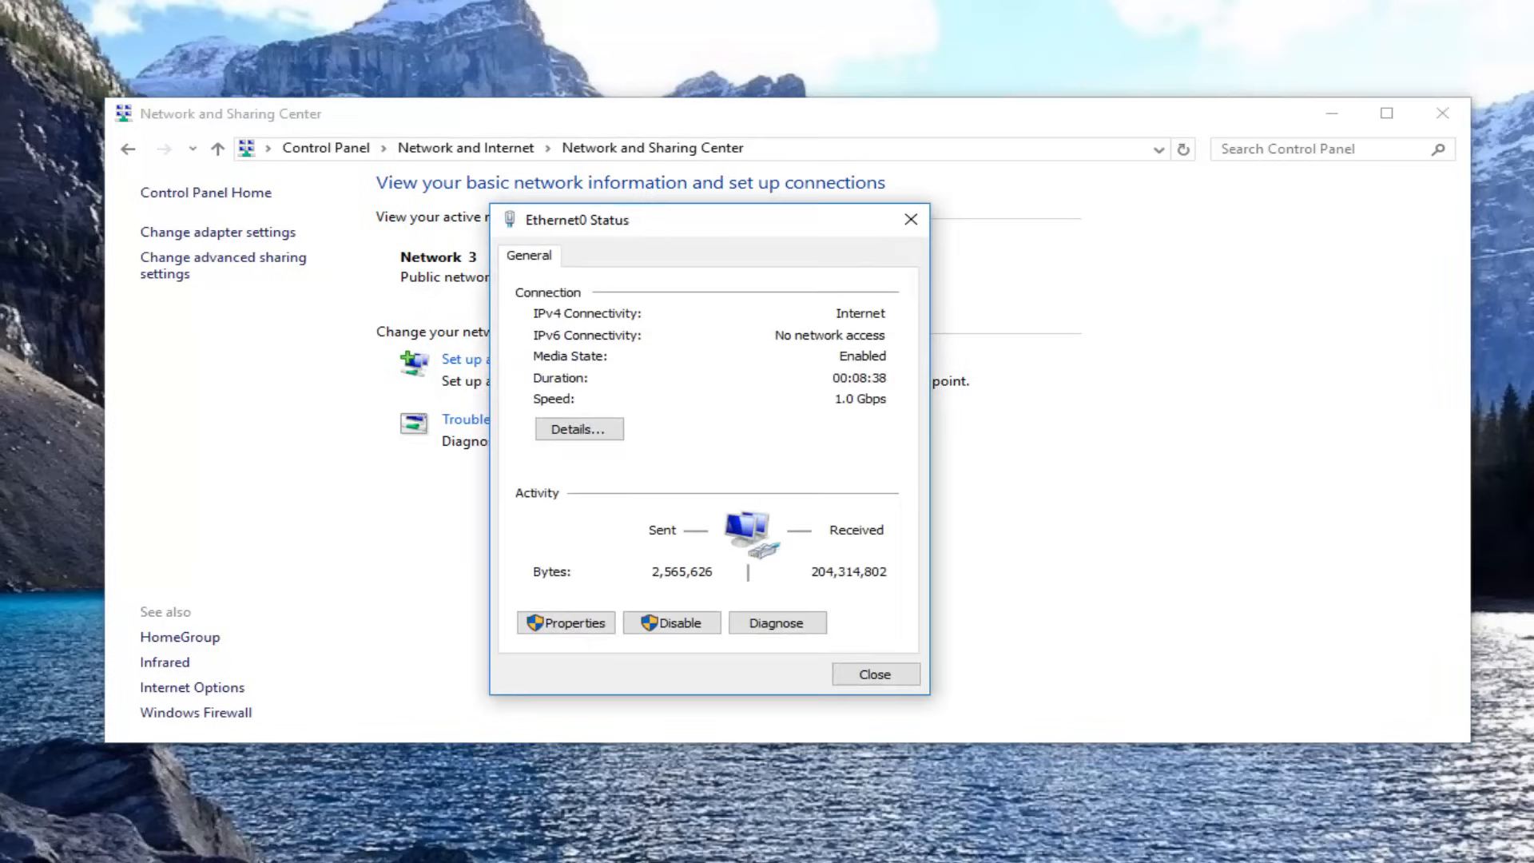
pyautogui.moveTo(685, 218); pyautogui.dragTo(631, 199)
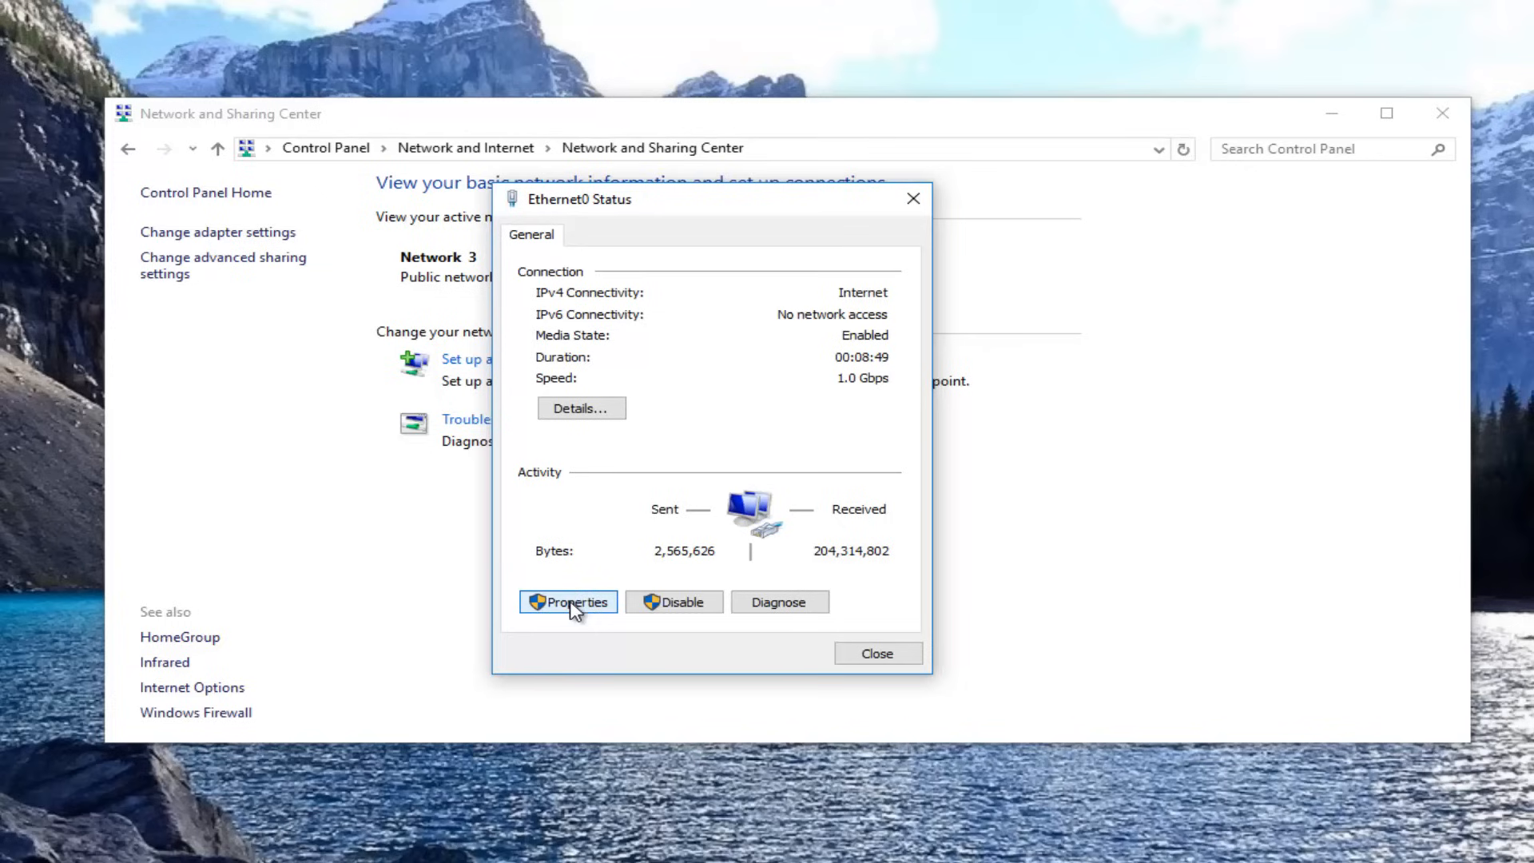
pyautogui.click(567, 602)
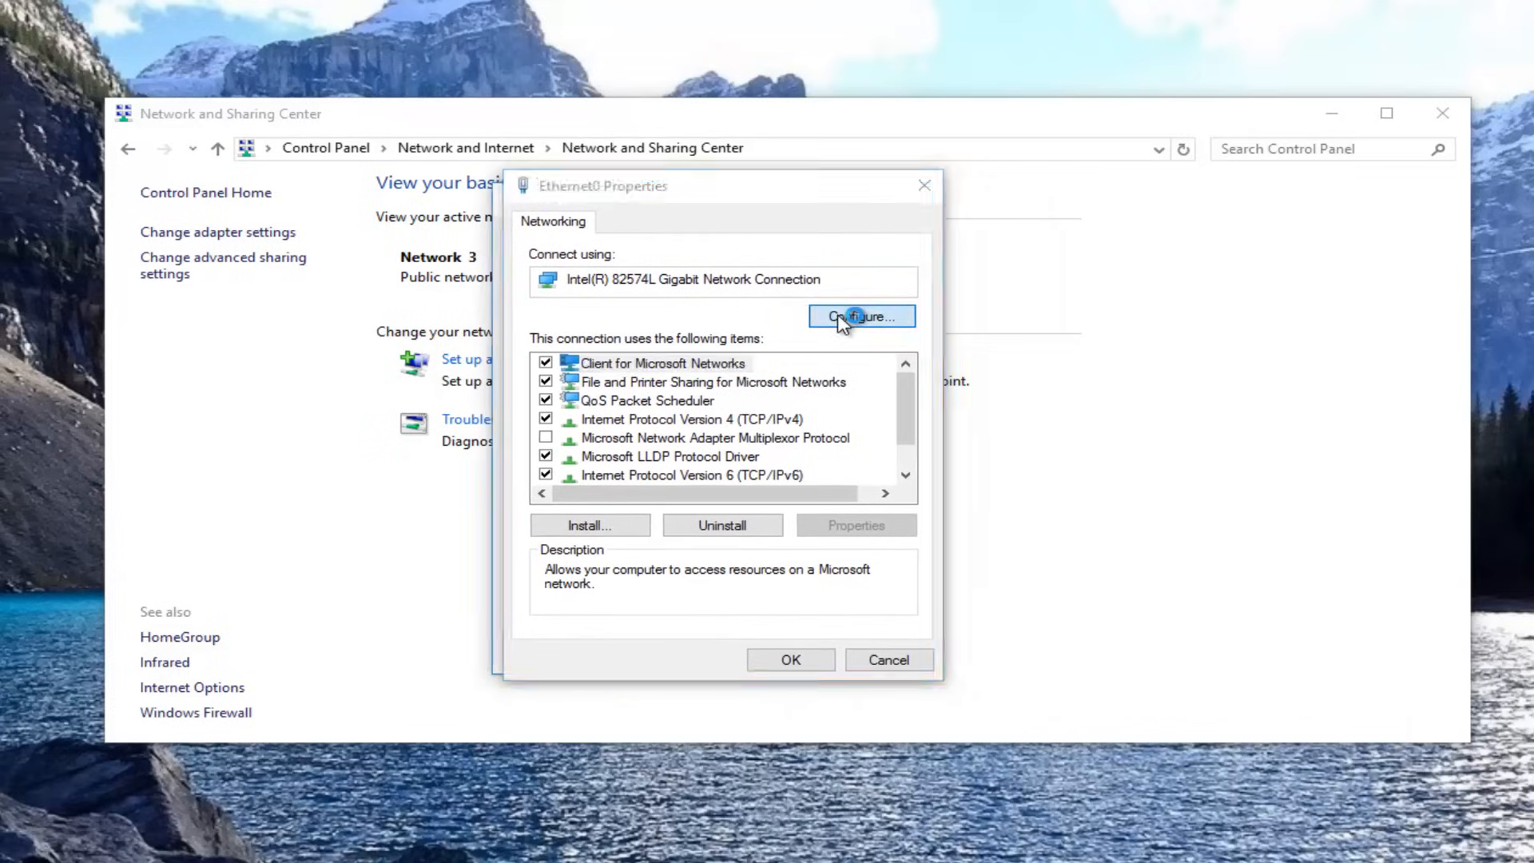
# In the adapter's Power Management settings, uncheck 'Allow the computer to turn off this device to save power'.
pyautogui.click(860, 317)
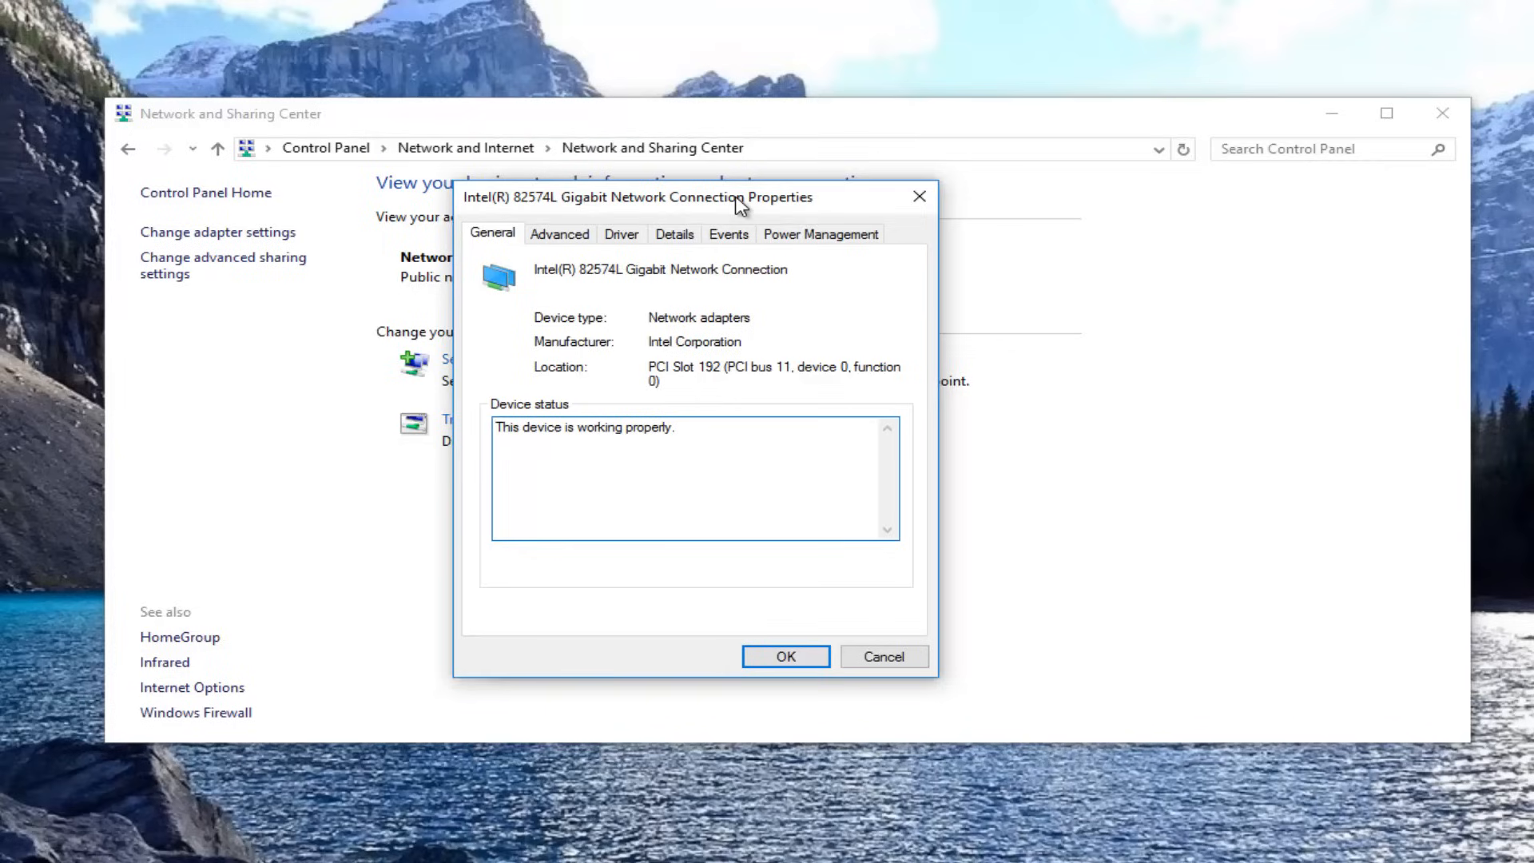
pyautogui.moveTo(744, 240)
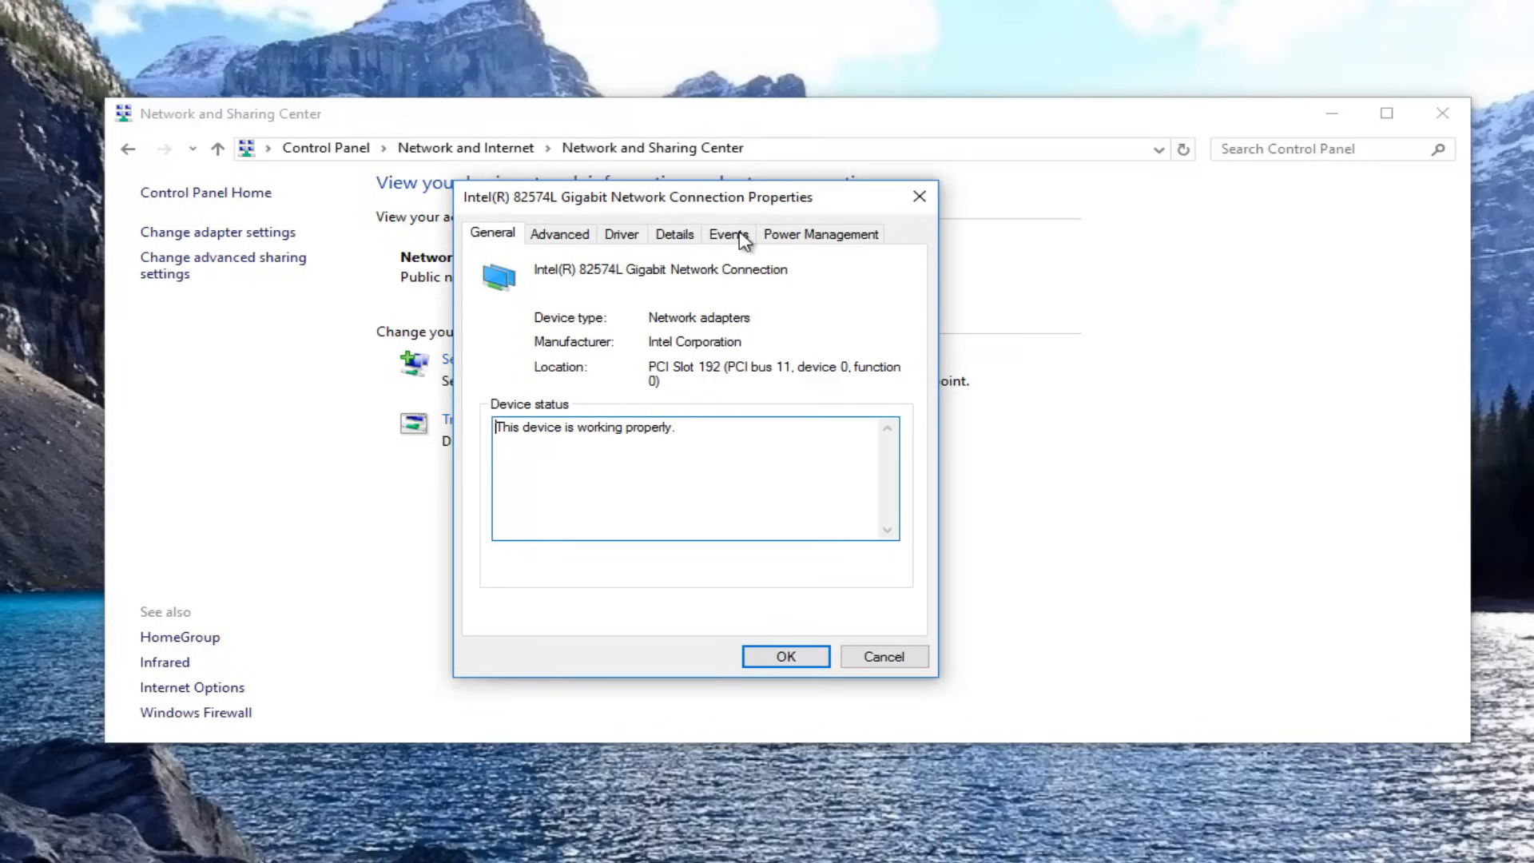
pyautogui.click(820, 234)
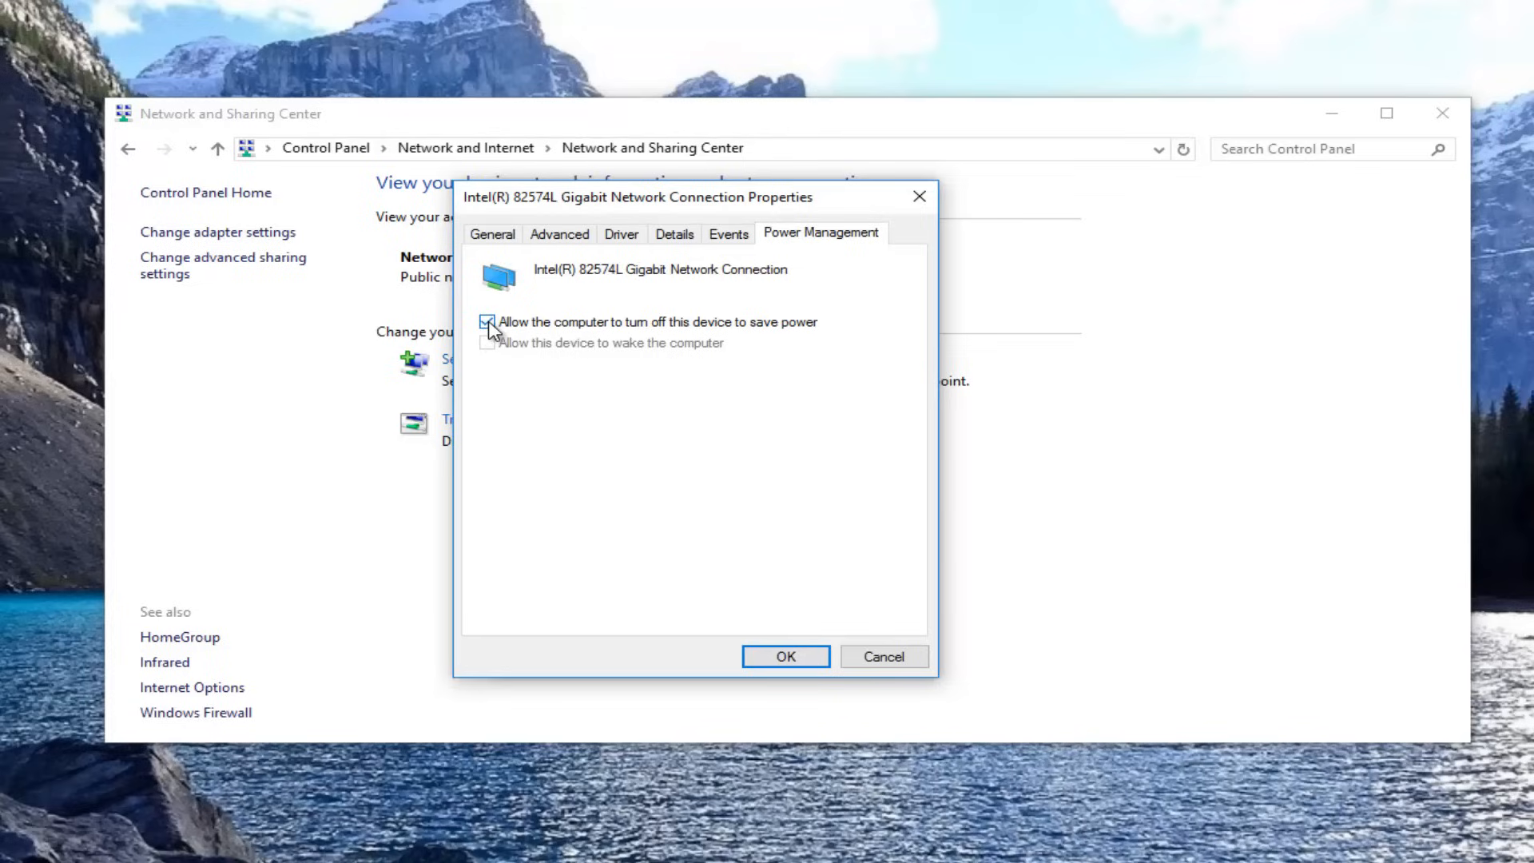
pyautogui.click(487, 322)
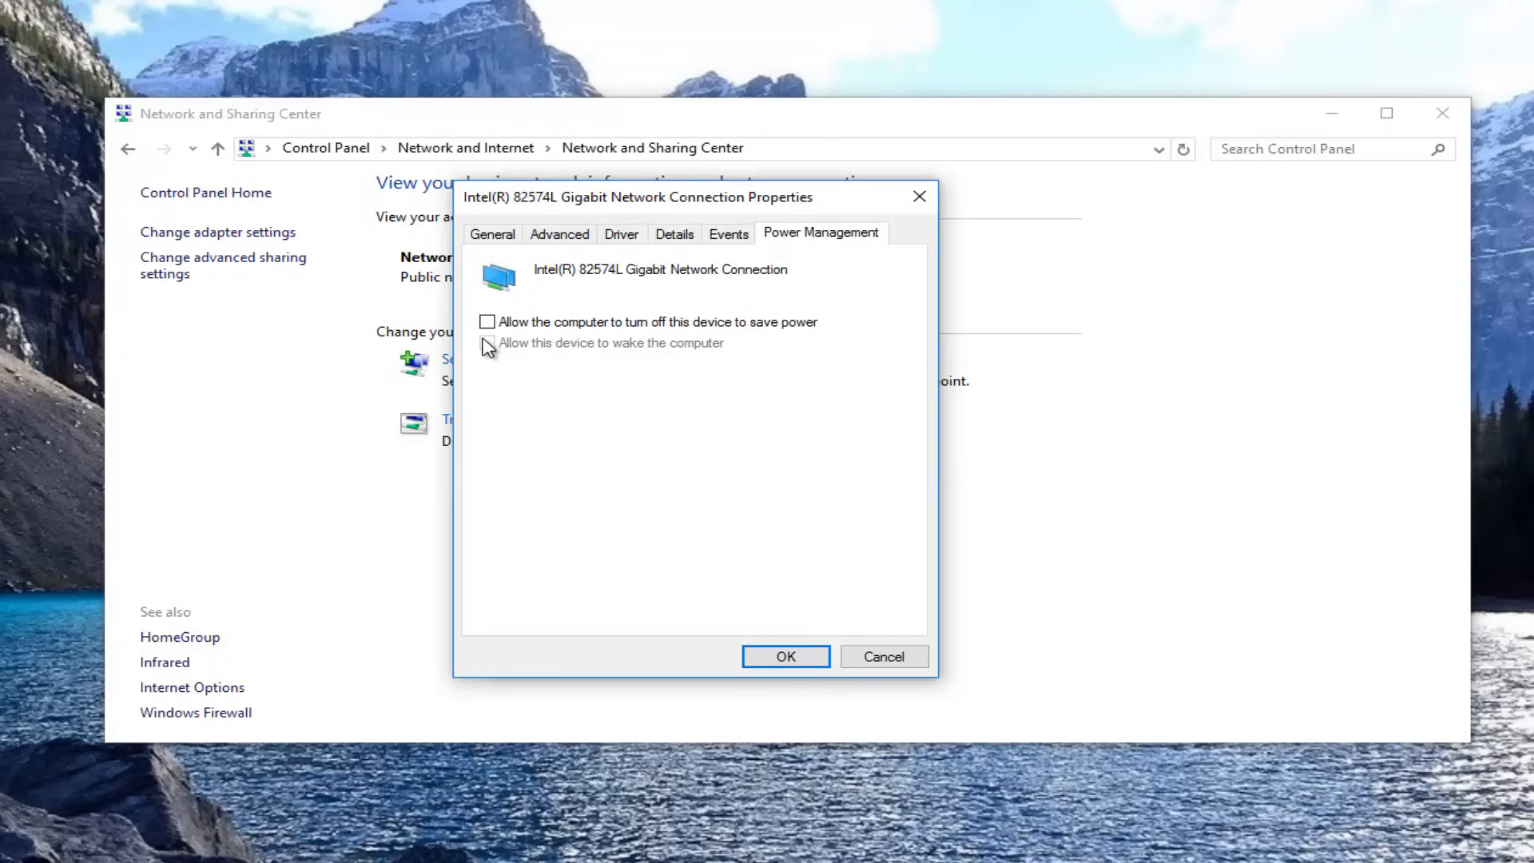
pyautogui.moveTo(572, 209)
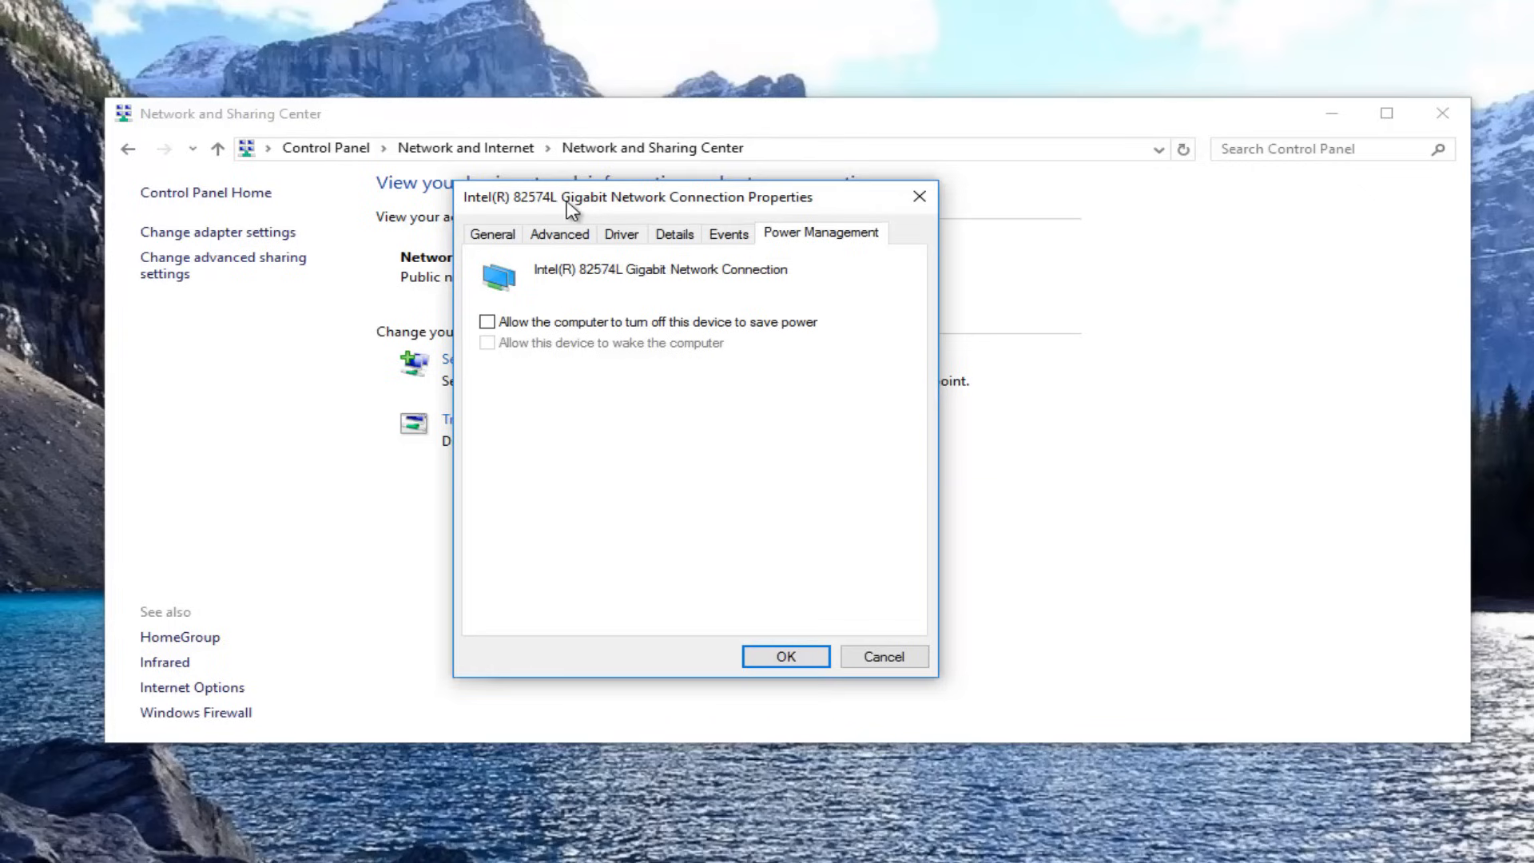
# Scroll through the adapter's Advanced property list.
pyautogui.click(558, 233)
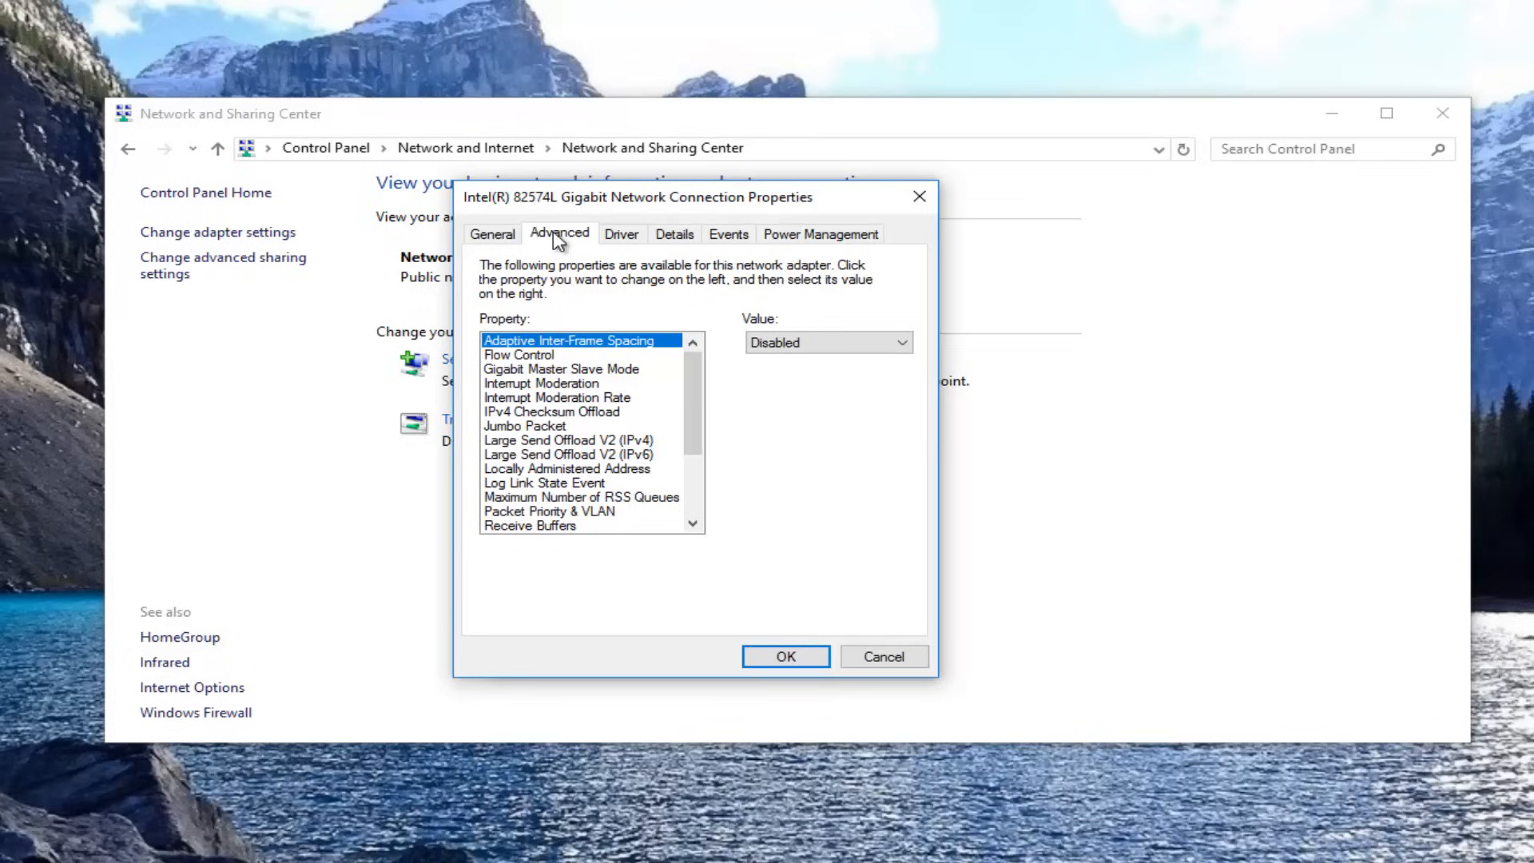
pyautogui.scroll(-3)
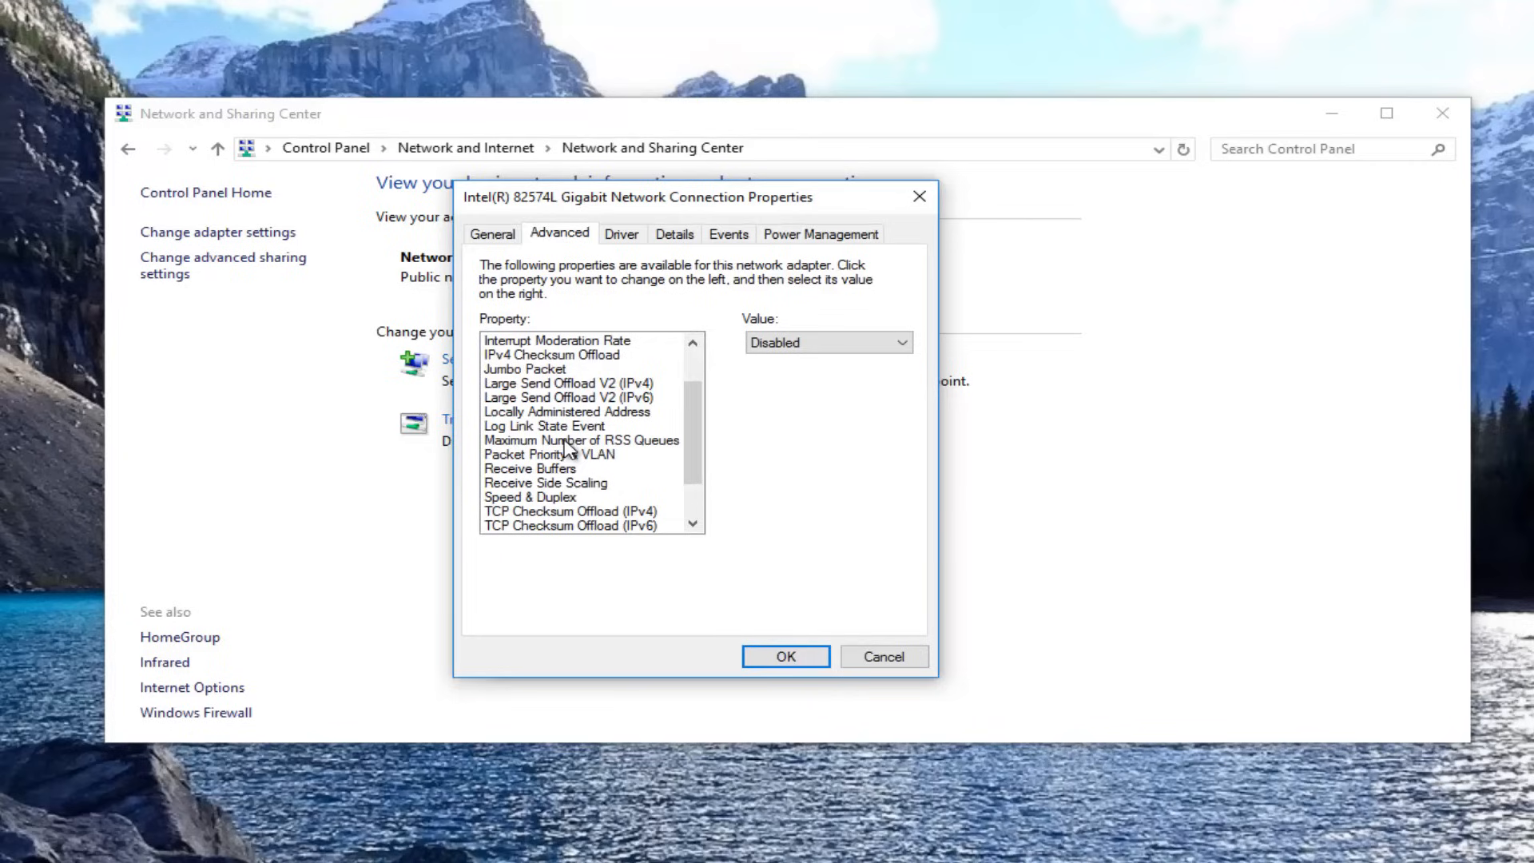
pyautogui.scroll(-3)
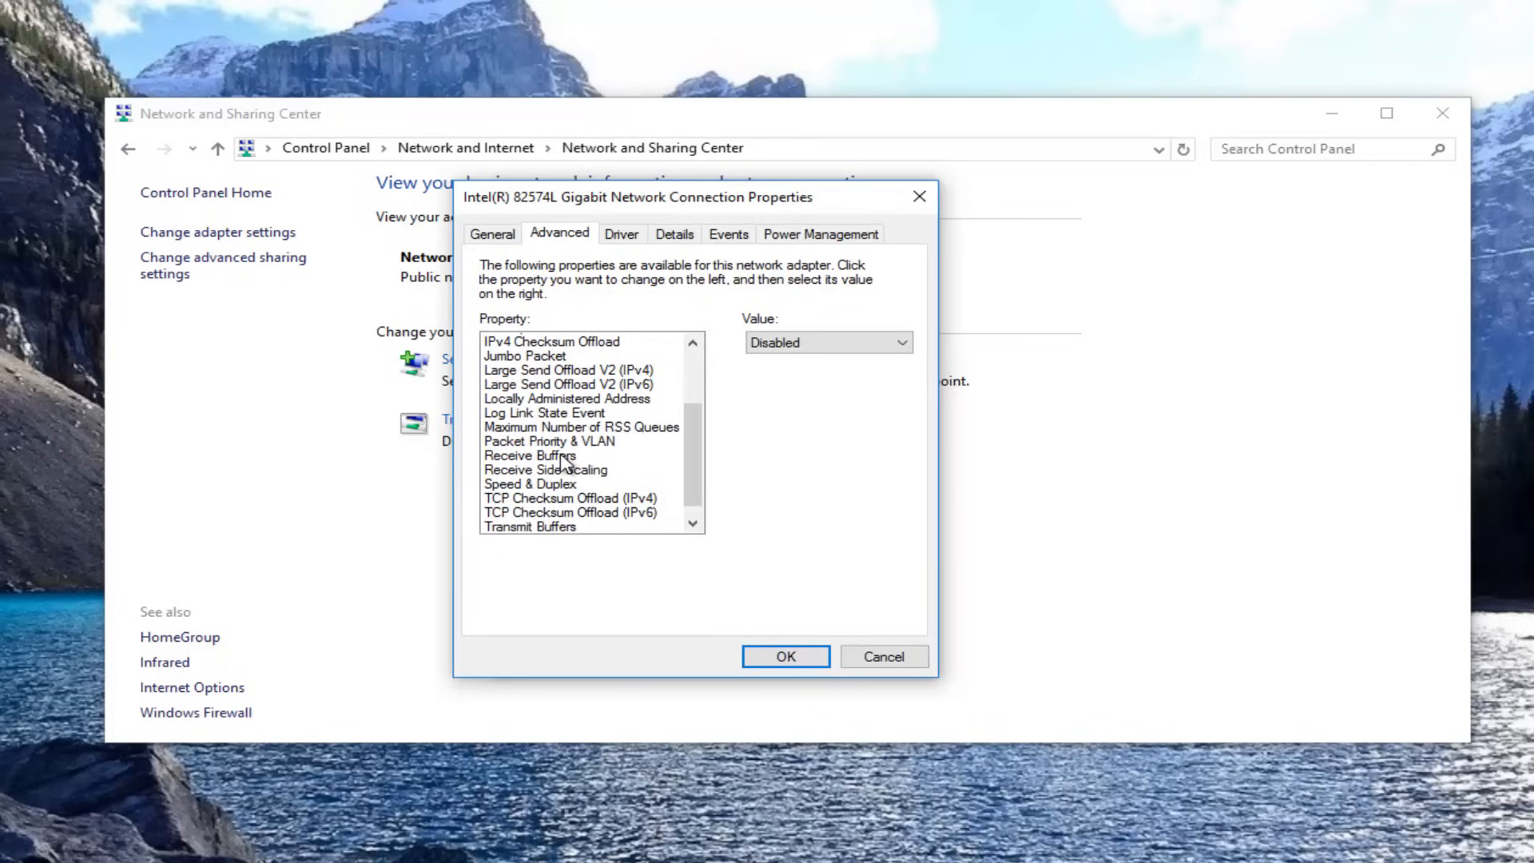
pyautogui.scroll(3)
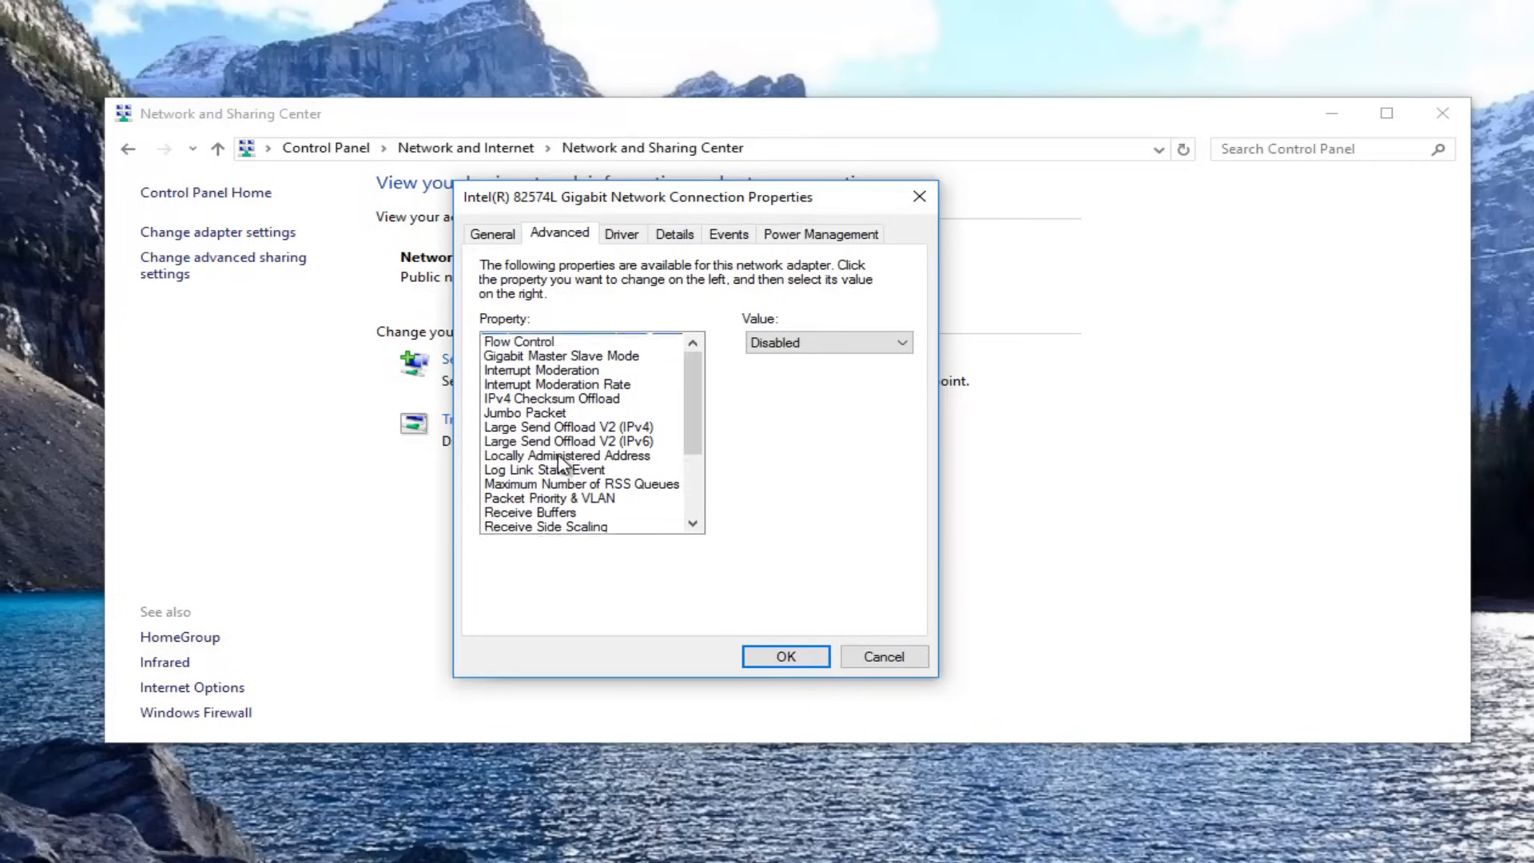
pyautogui.scroll(3)
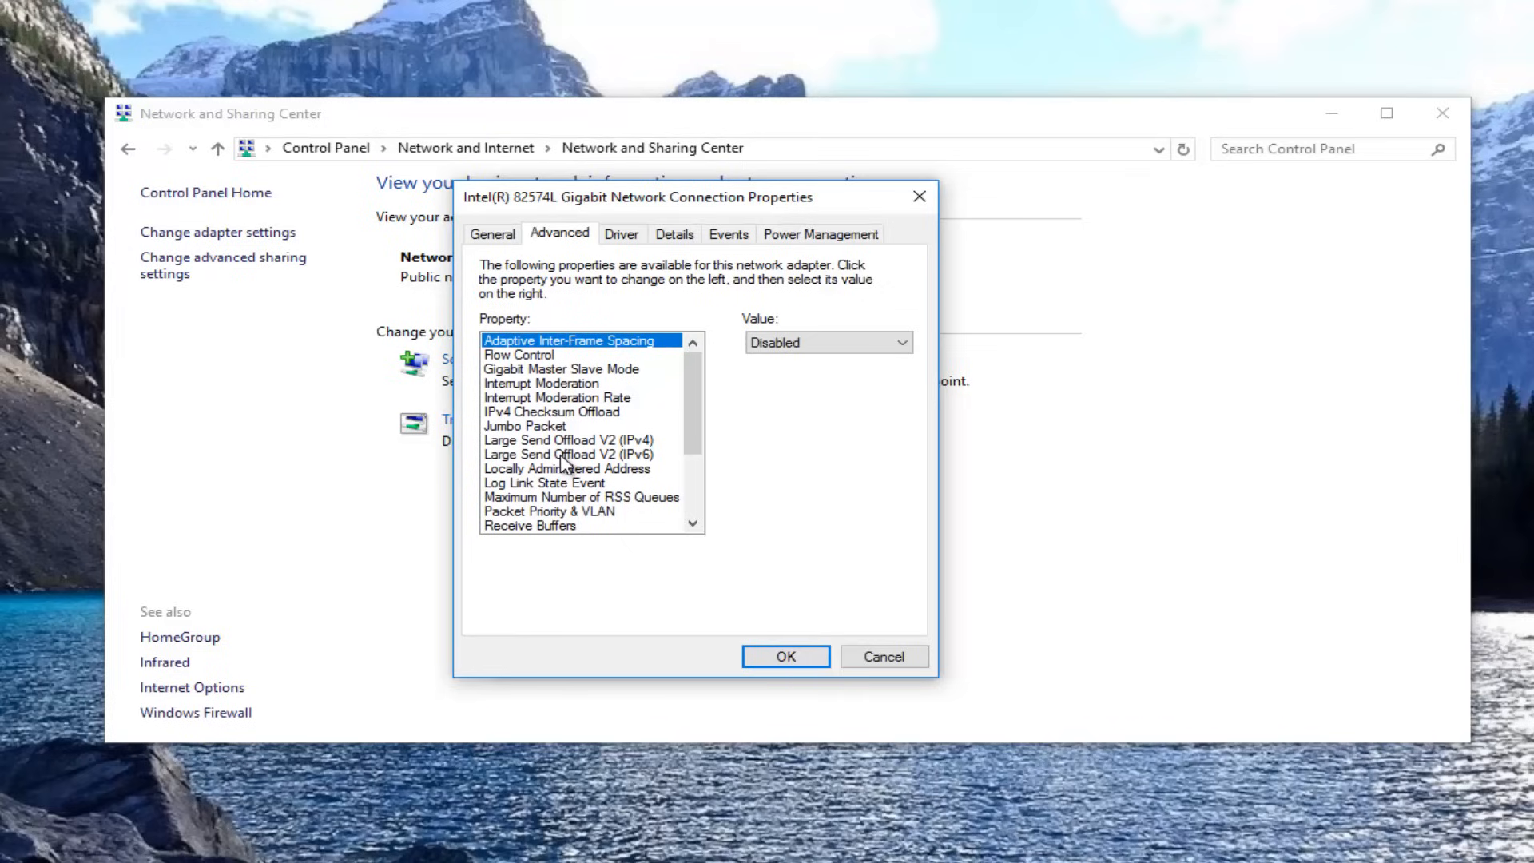
pyautogui.moveTo(583, 505)
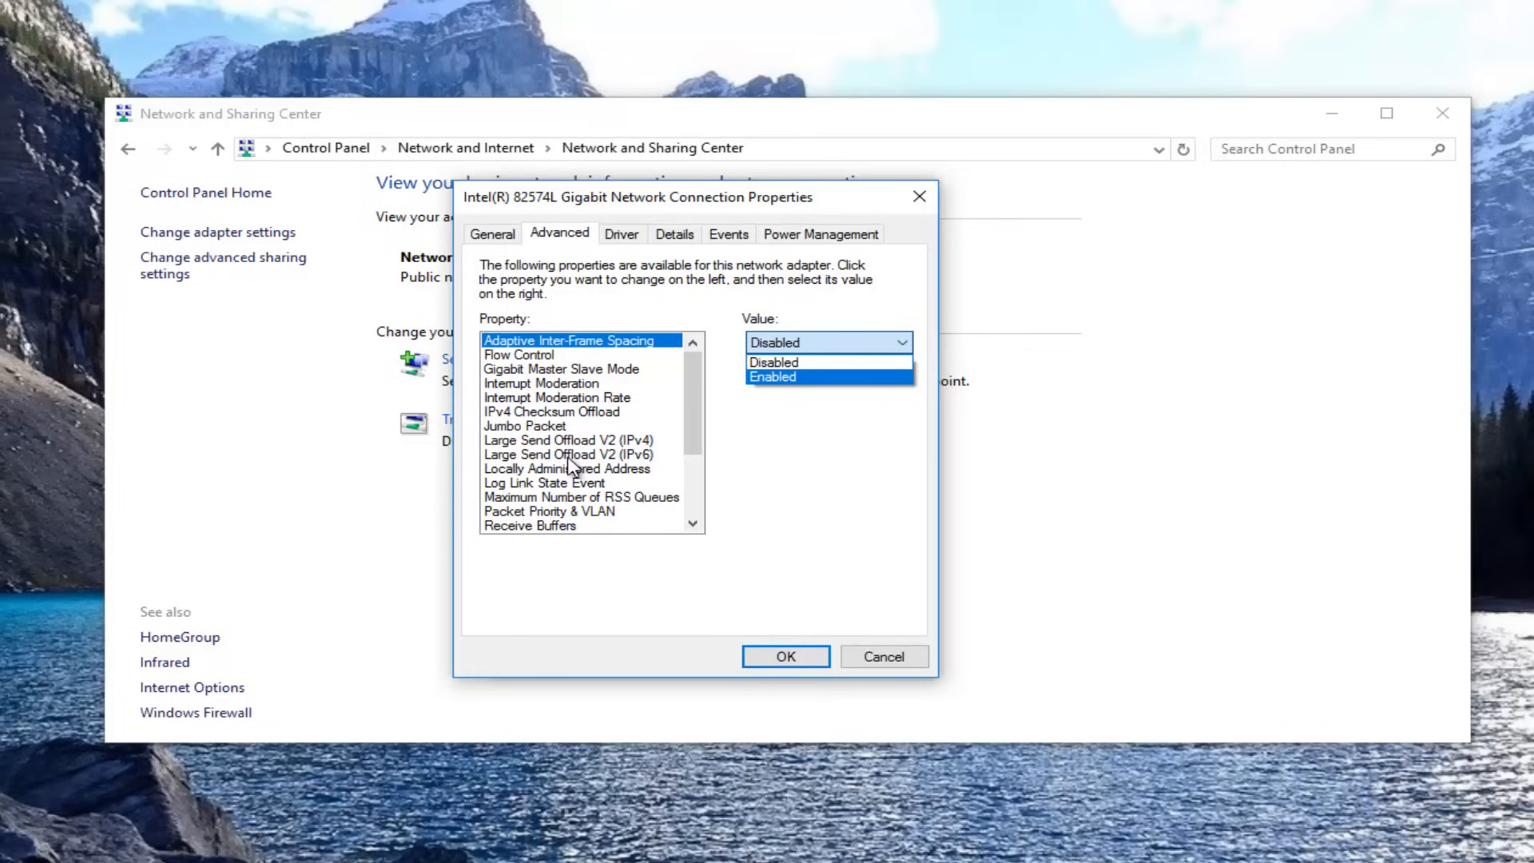
# Keep Adaptive Inter-Frame Spacing Disabled, then confirm the adapter properties with OK.
pyautogui.click(775, 362)
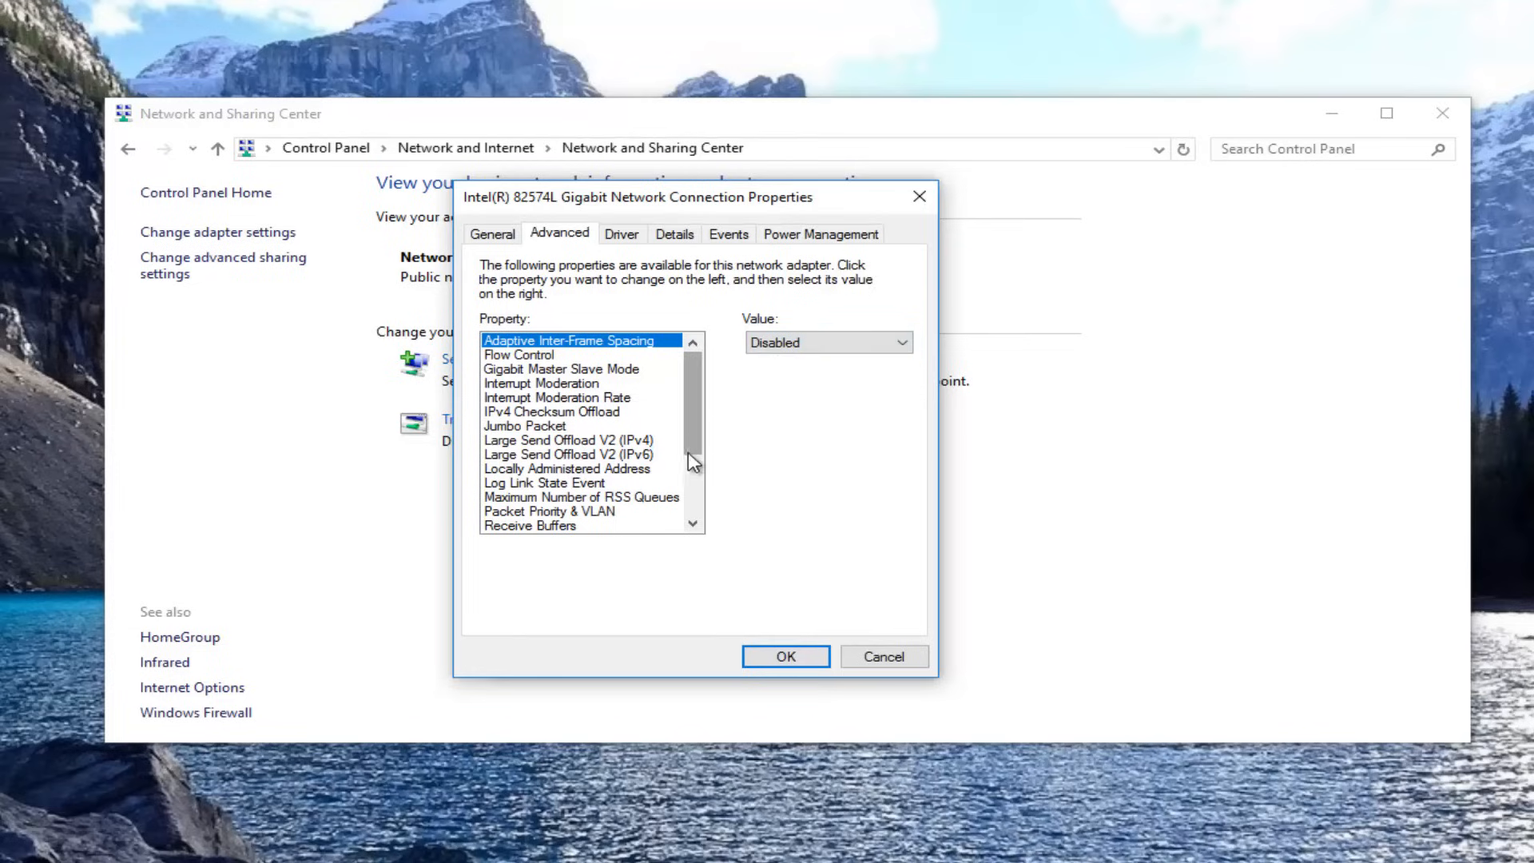
pyautogui.scroll(-3)
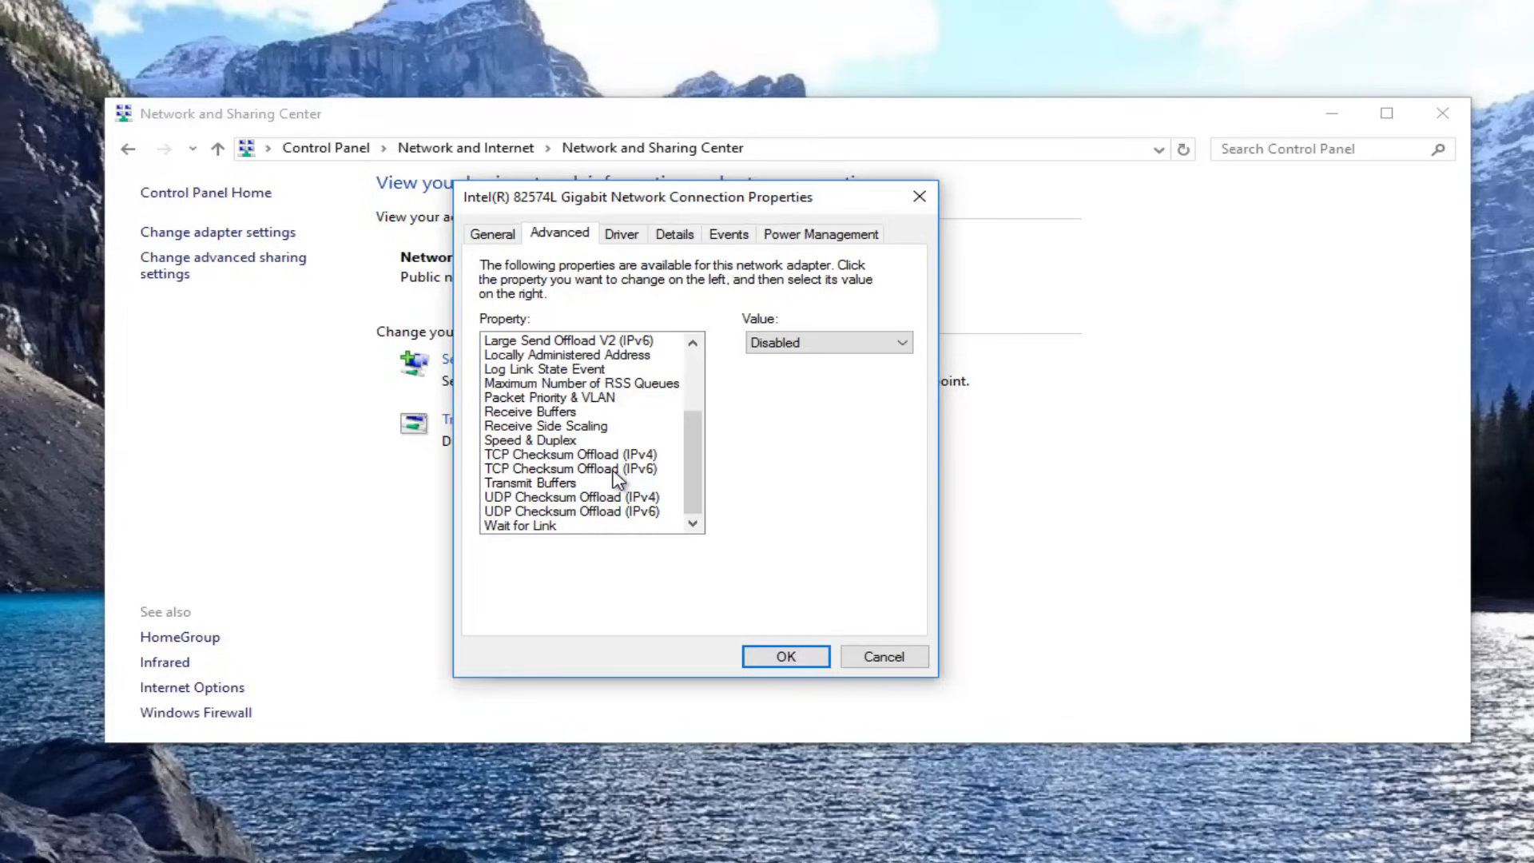
pyautogui.moveTo(480, 379)
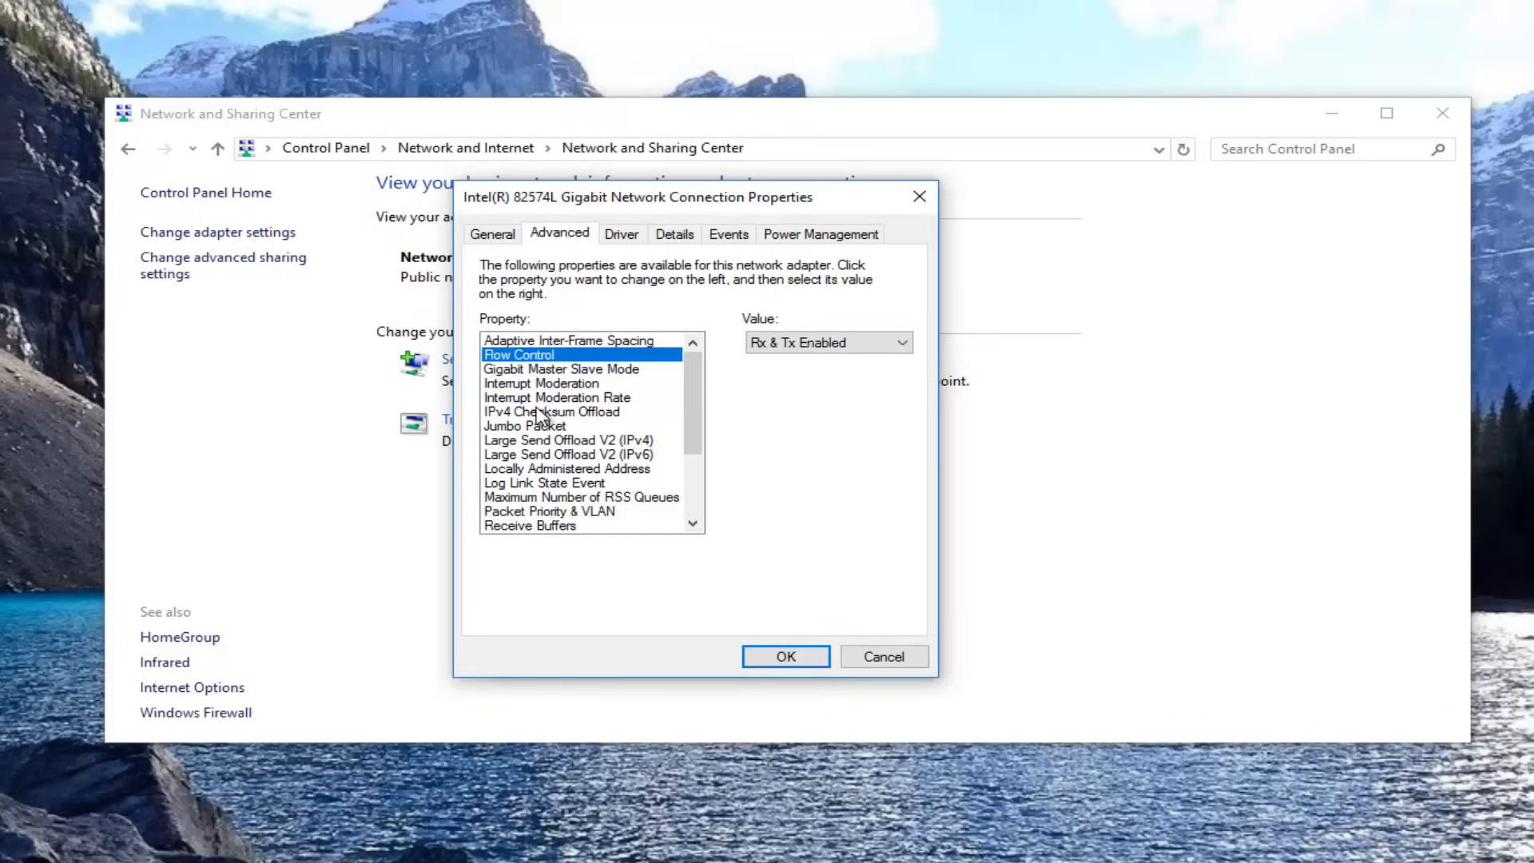
pyautogui.click(785, 657)
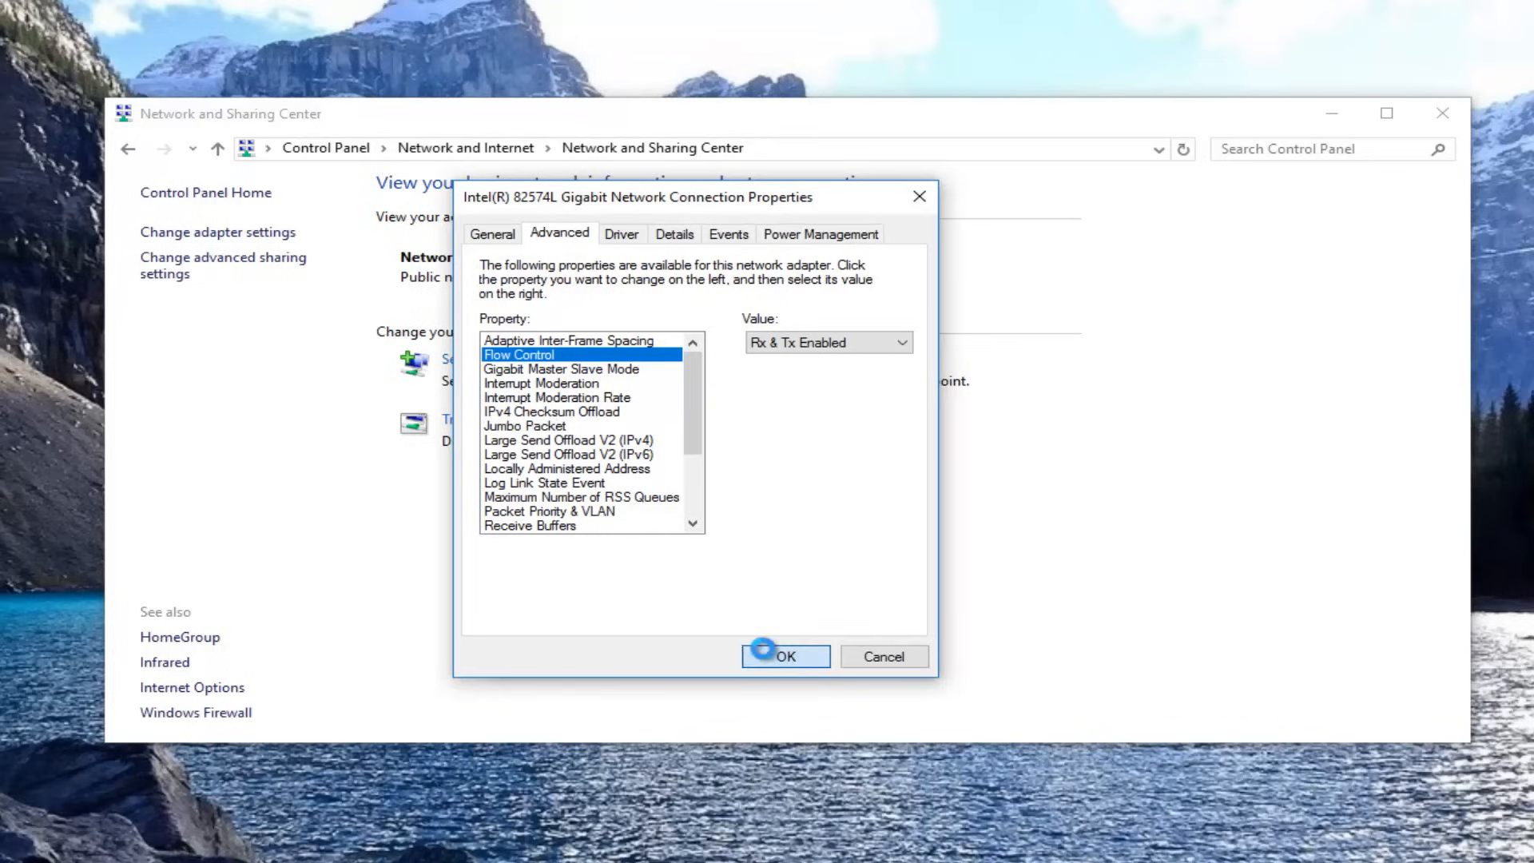
# Close the confirmed properties and reopen Properties from the Ethernet0 Status dialog.
pyautogui.click(784, 655)
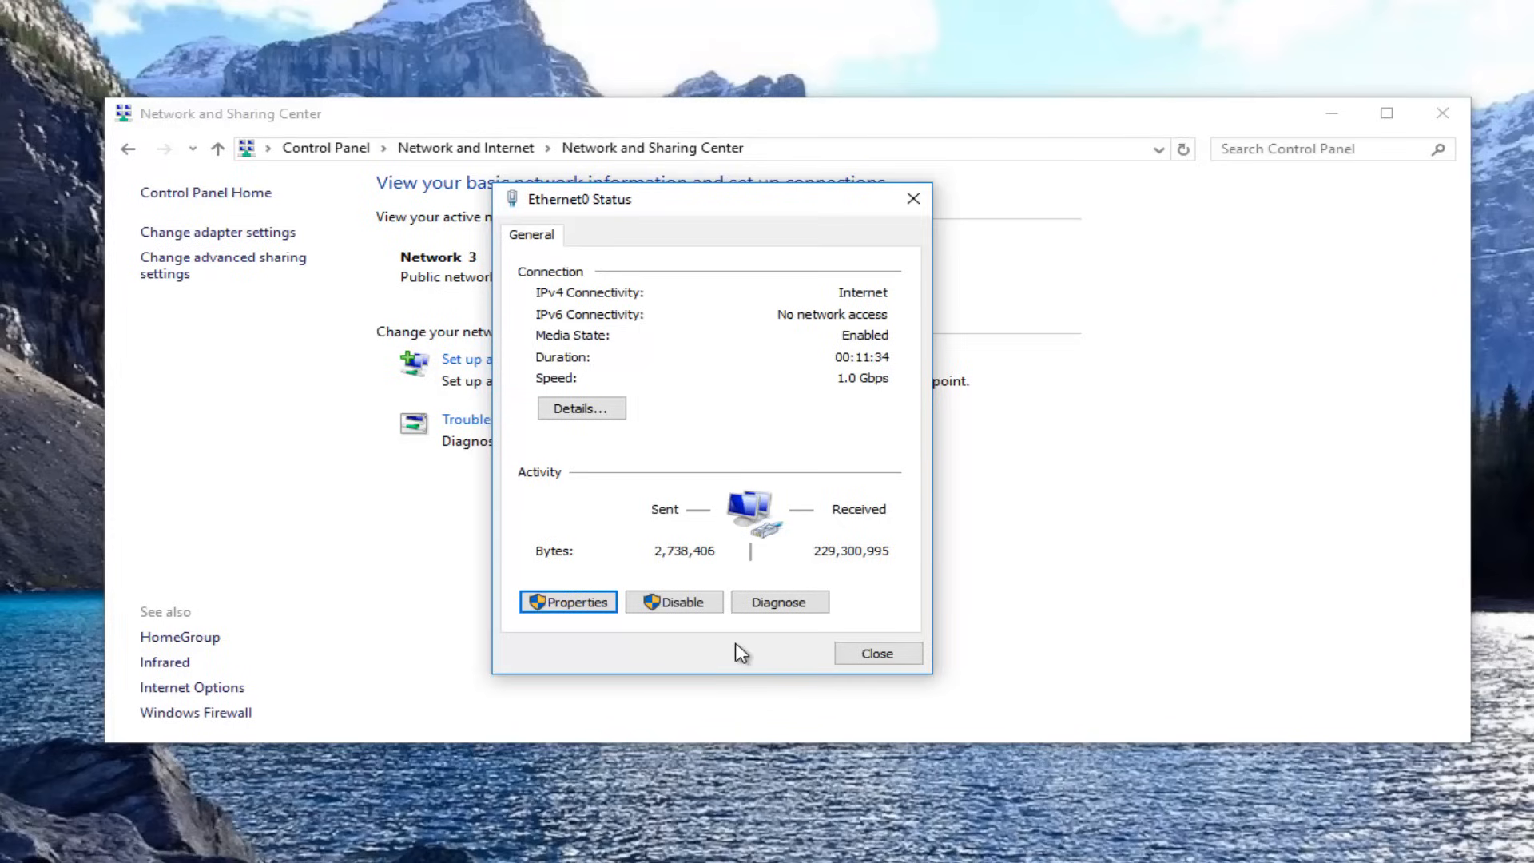
pyautogui.moveTo(672, 601)
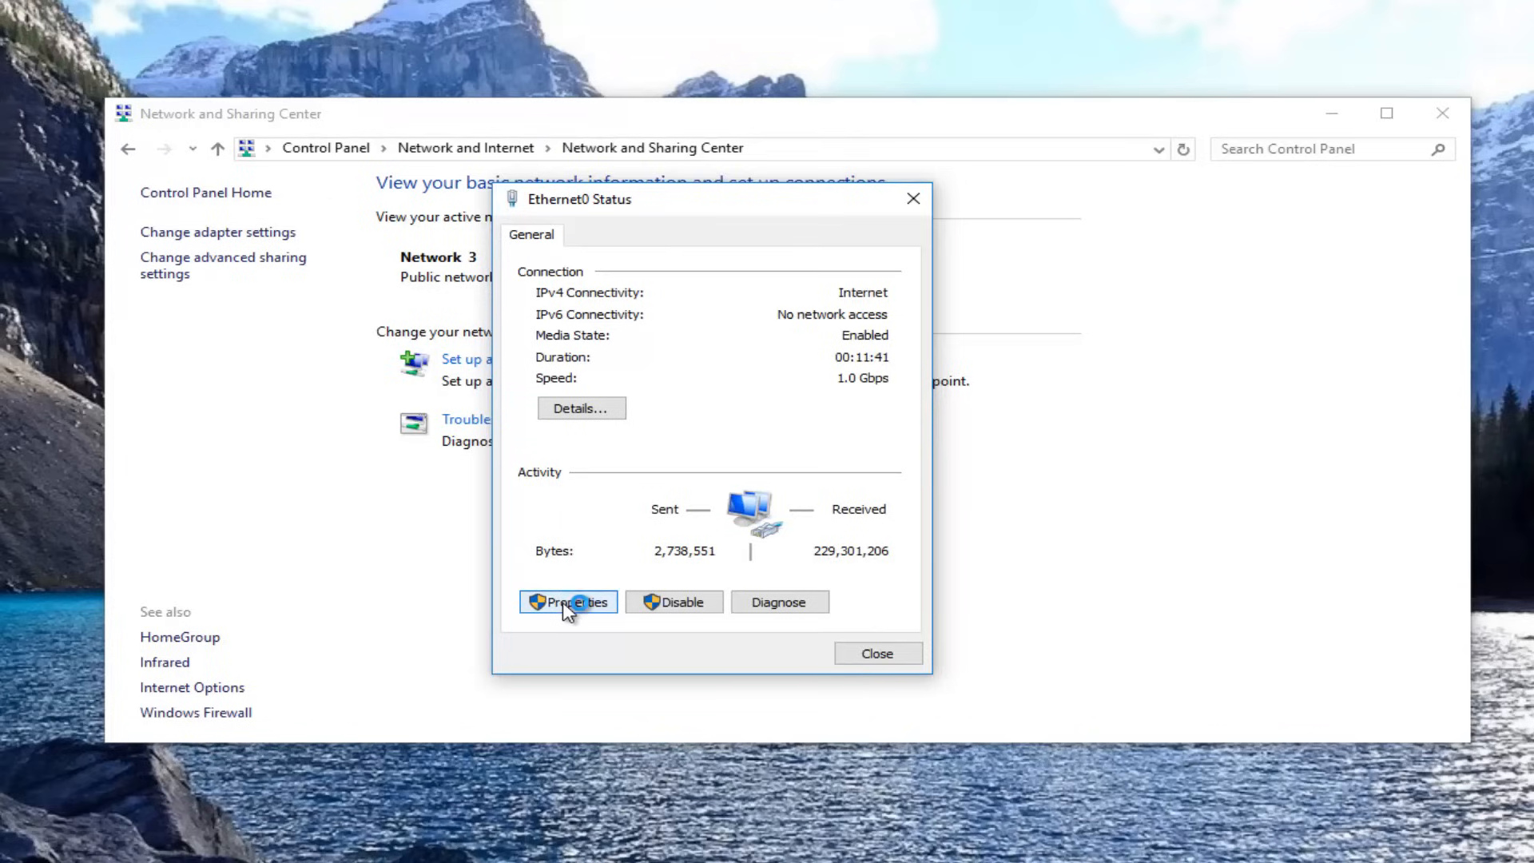
pyautogui.moveTo(594, 570)
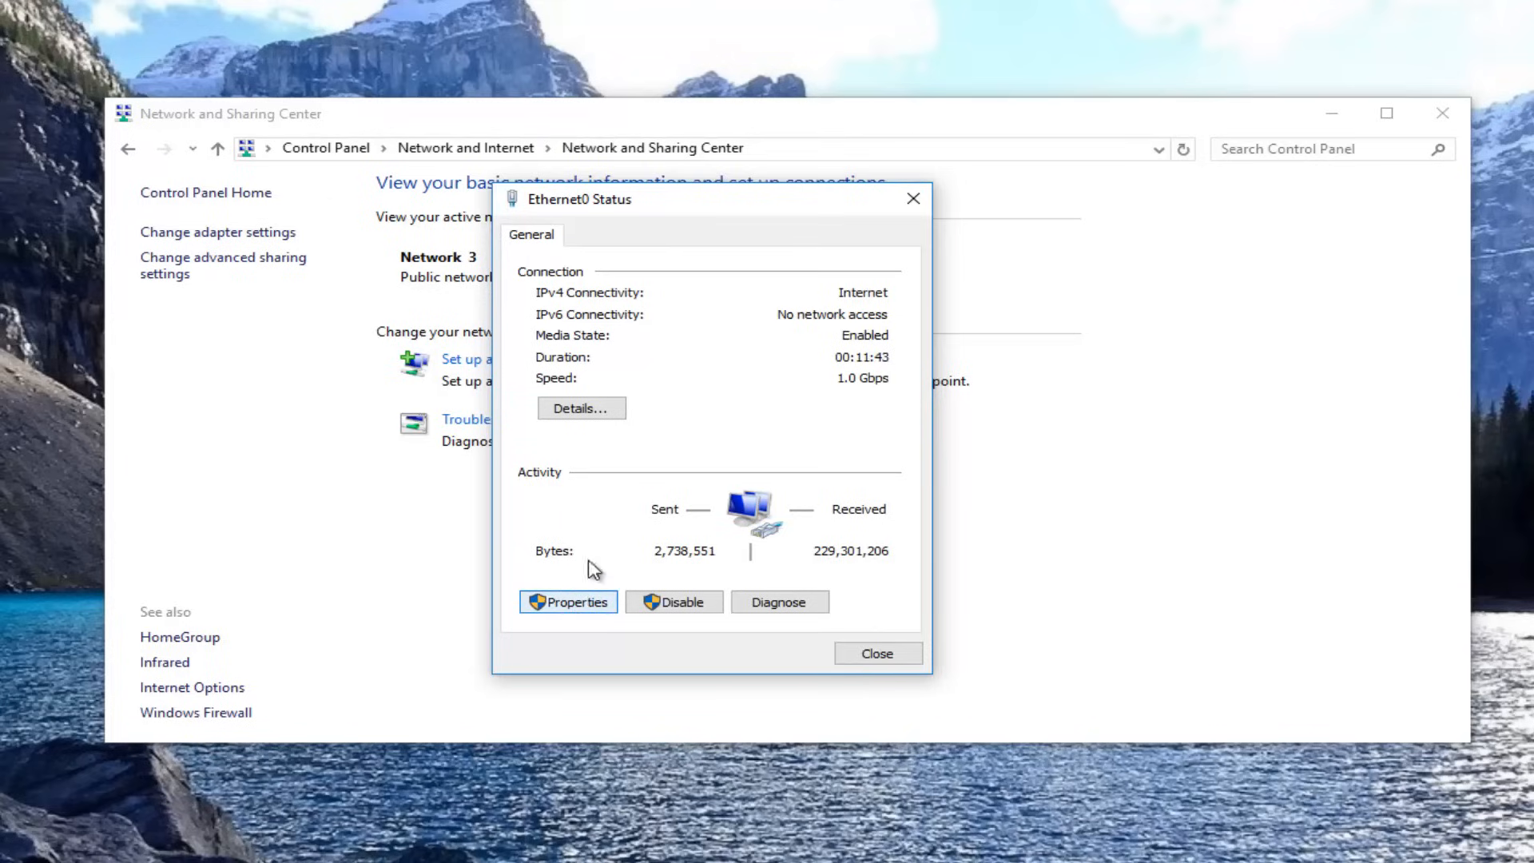
pyautogui.click(567, 602)
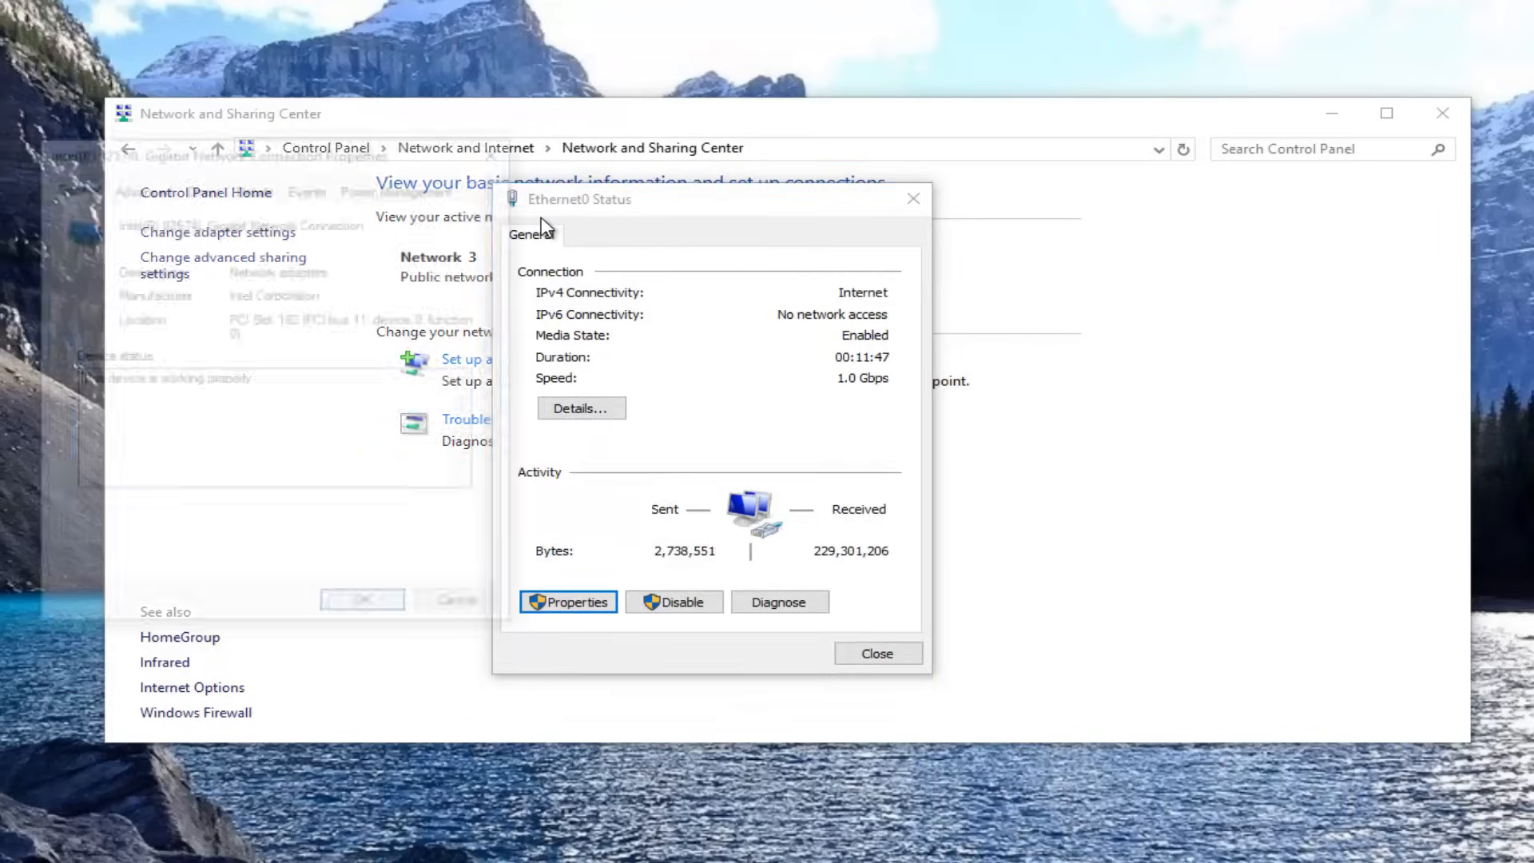
# Switch between Advanced and Power Management tabs, confirming the power-saving turn-off stays unchecked.
pyautogui.click(568, 601)
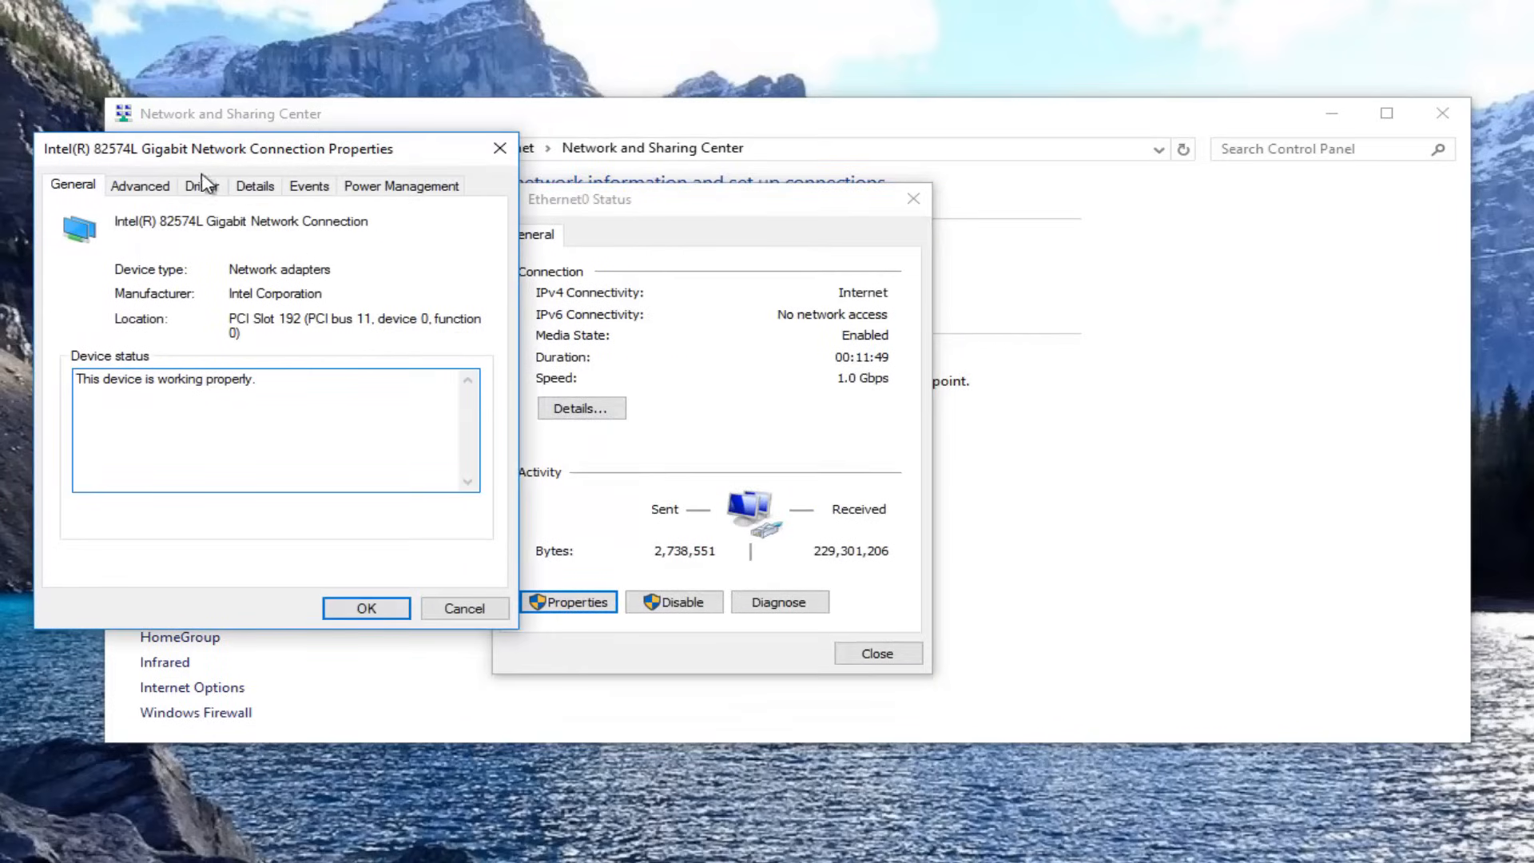
pyautogui.moveTo(145, 223)
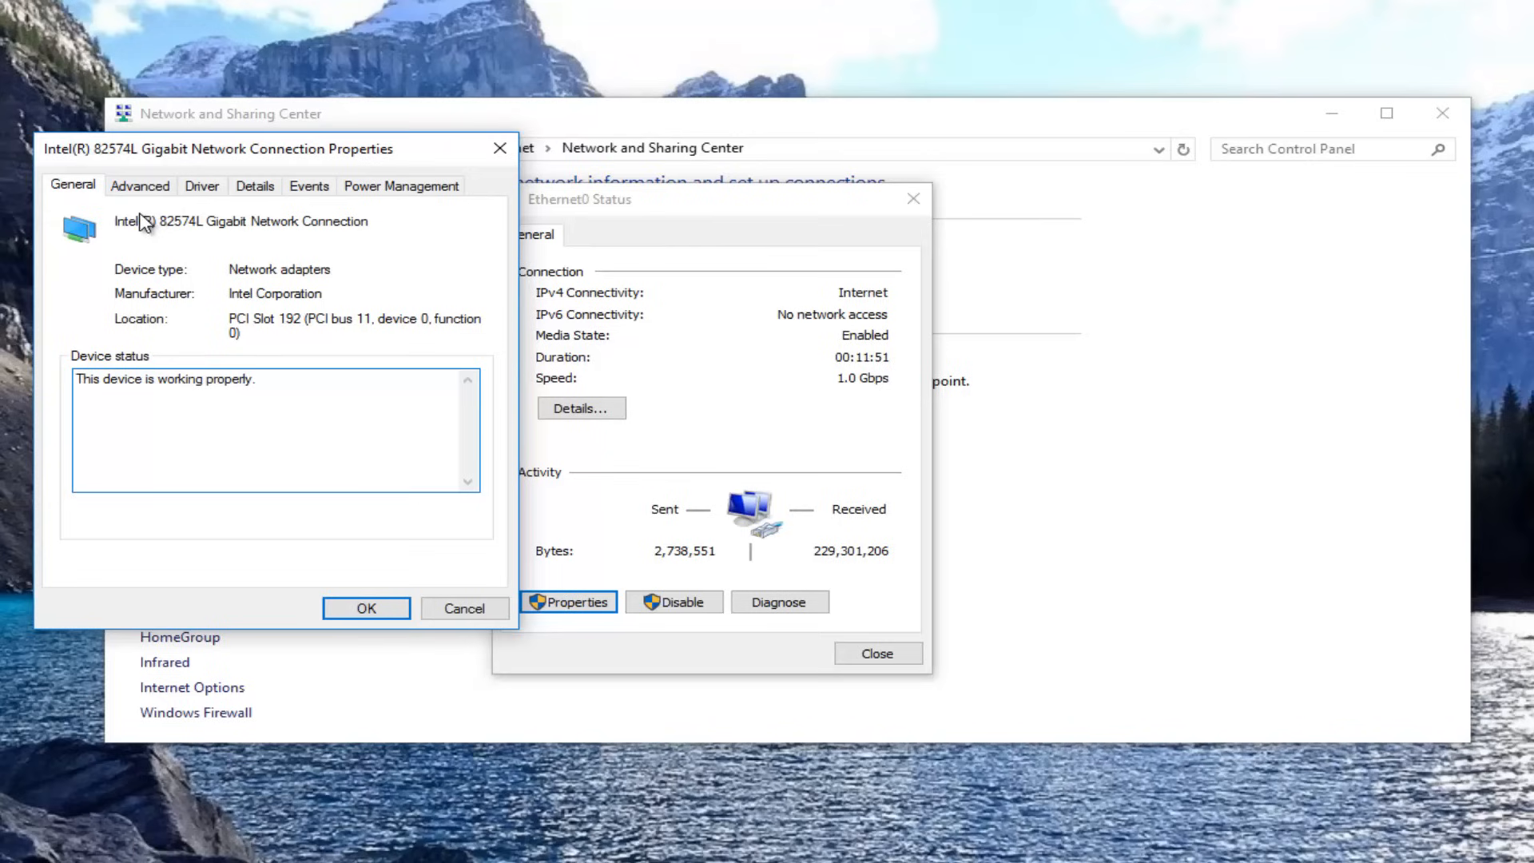
pyautogui.click(140, 184)
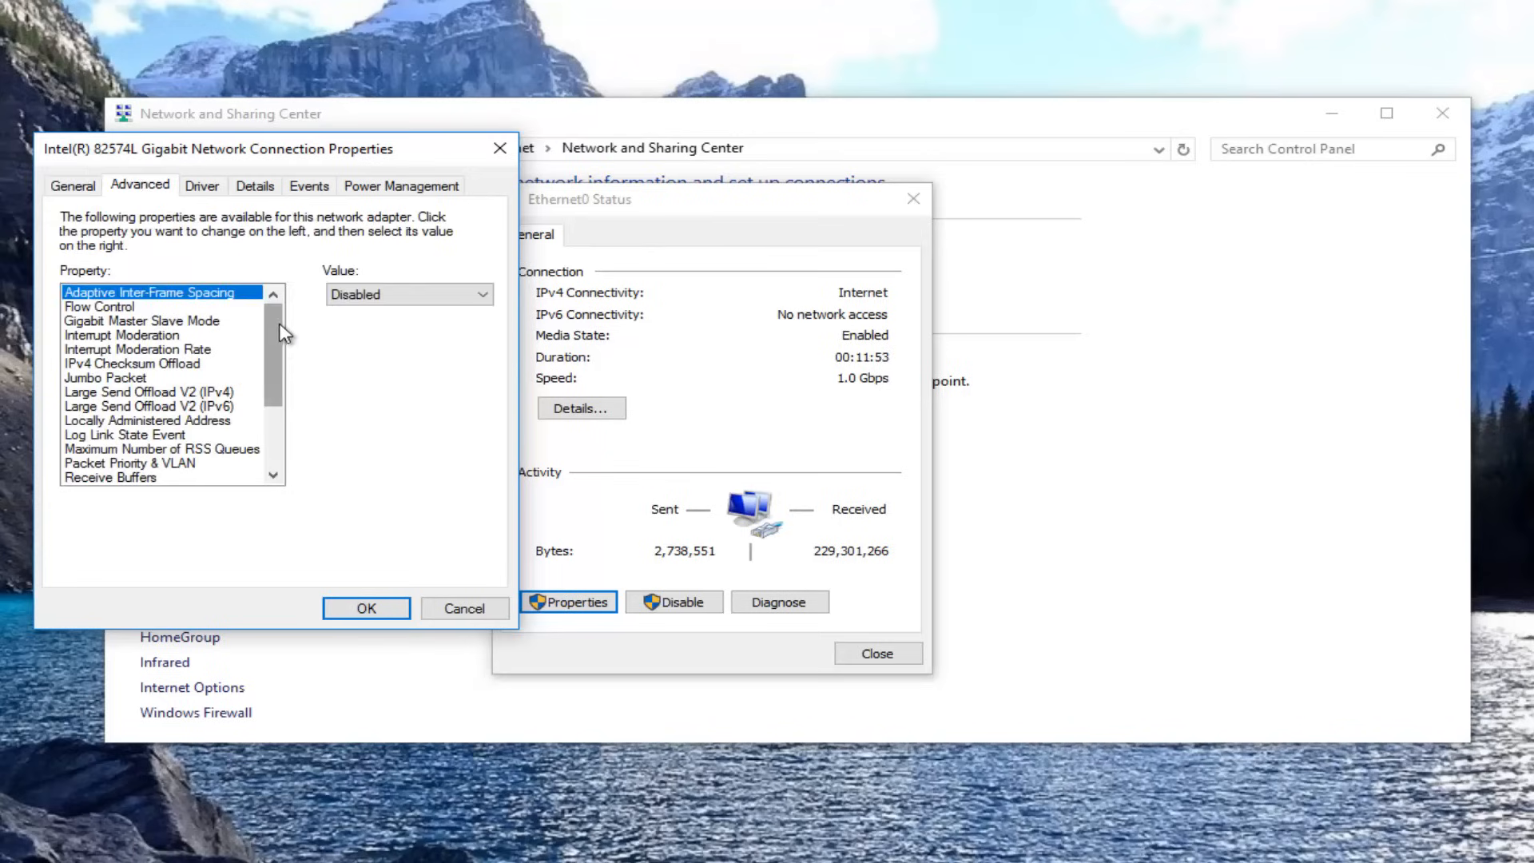
pyautogui.scroll(-3)
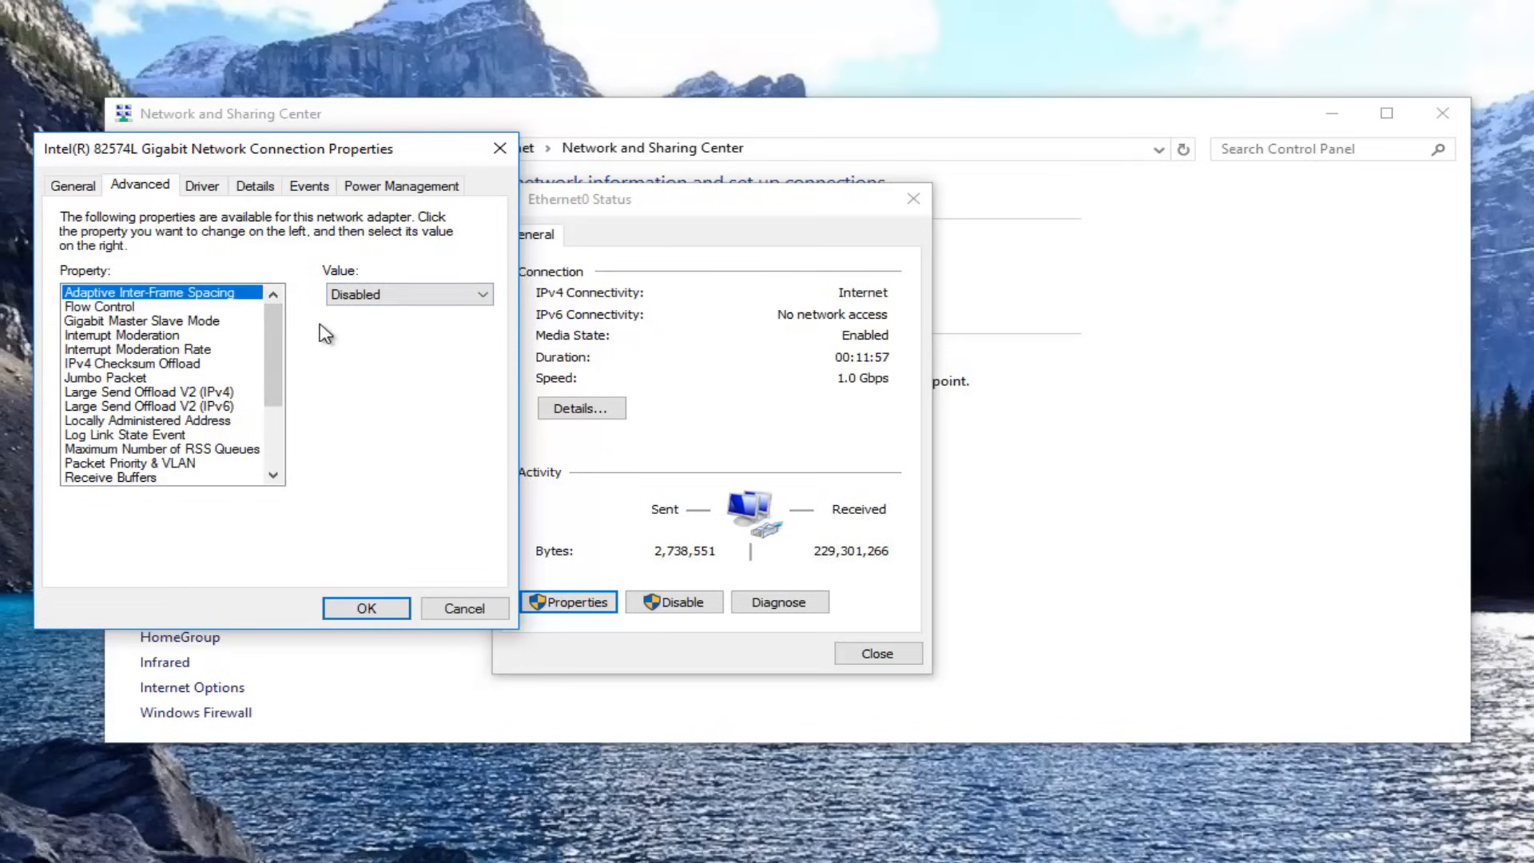
pyautogui.click(401, 185)
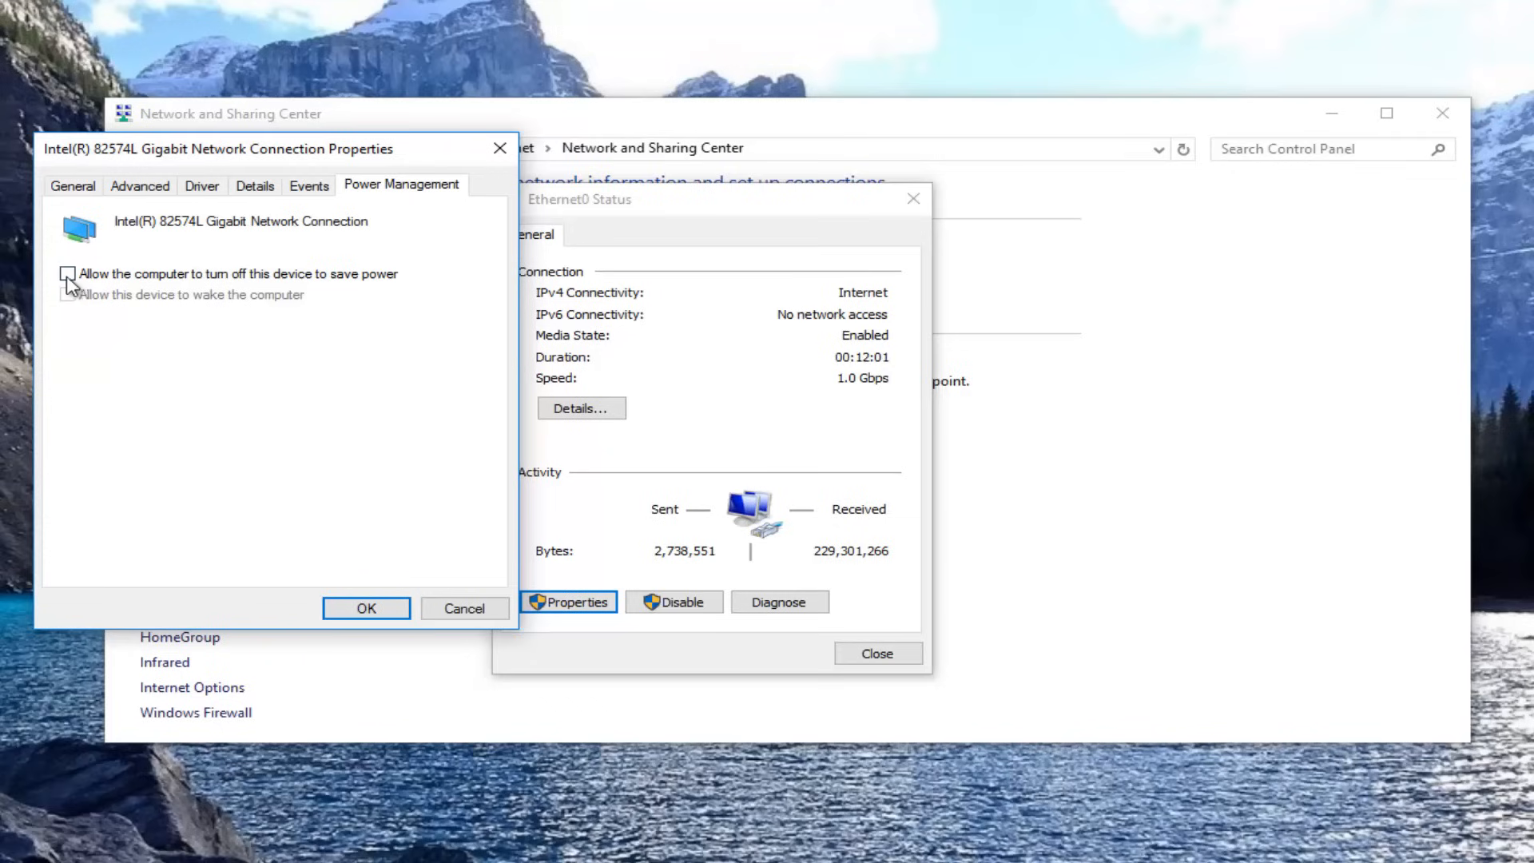
pyautogui.click(139, 184)
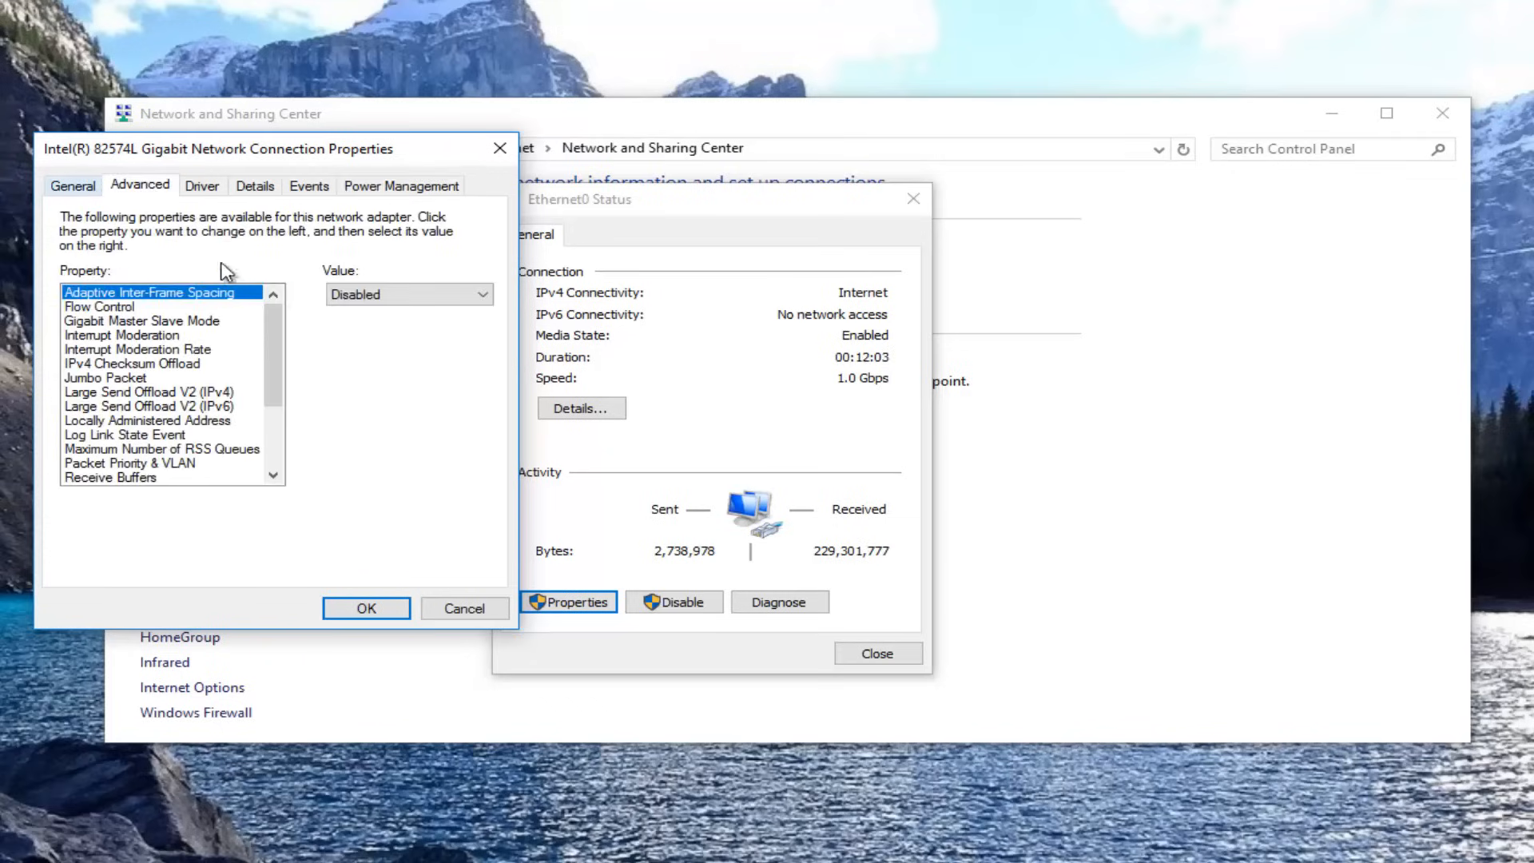
pyautogui.scroll(-3)
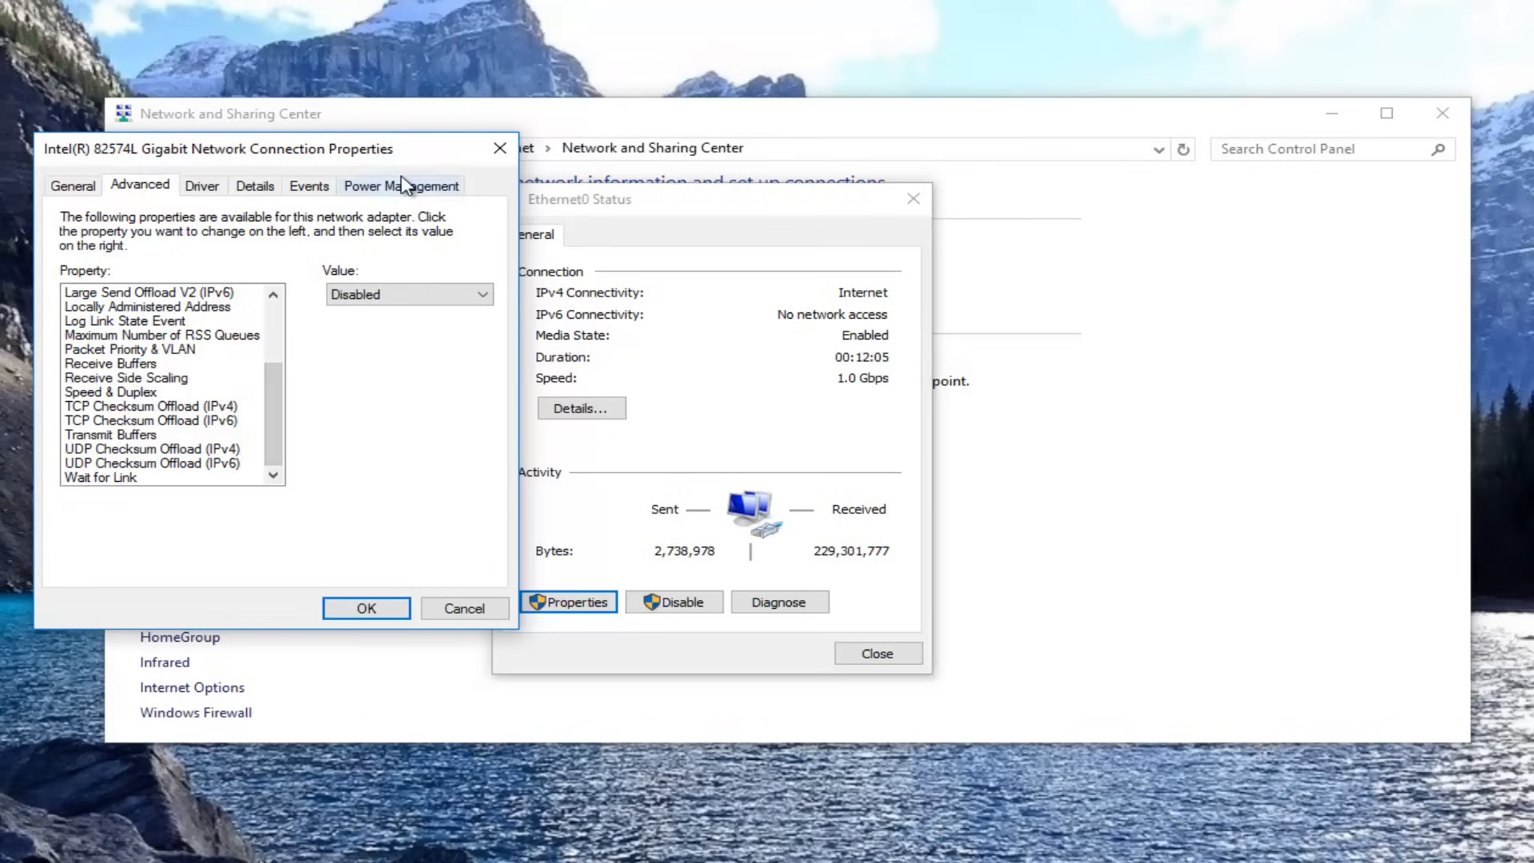
pyautogui.click(401, 185)
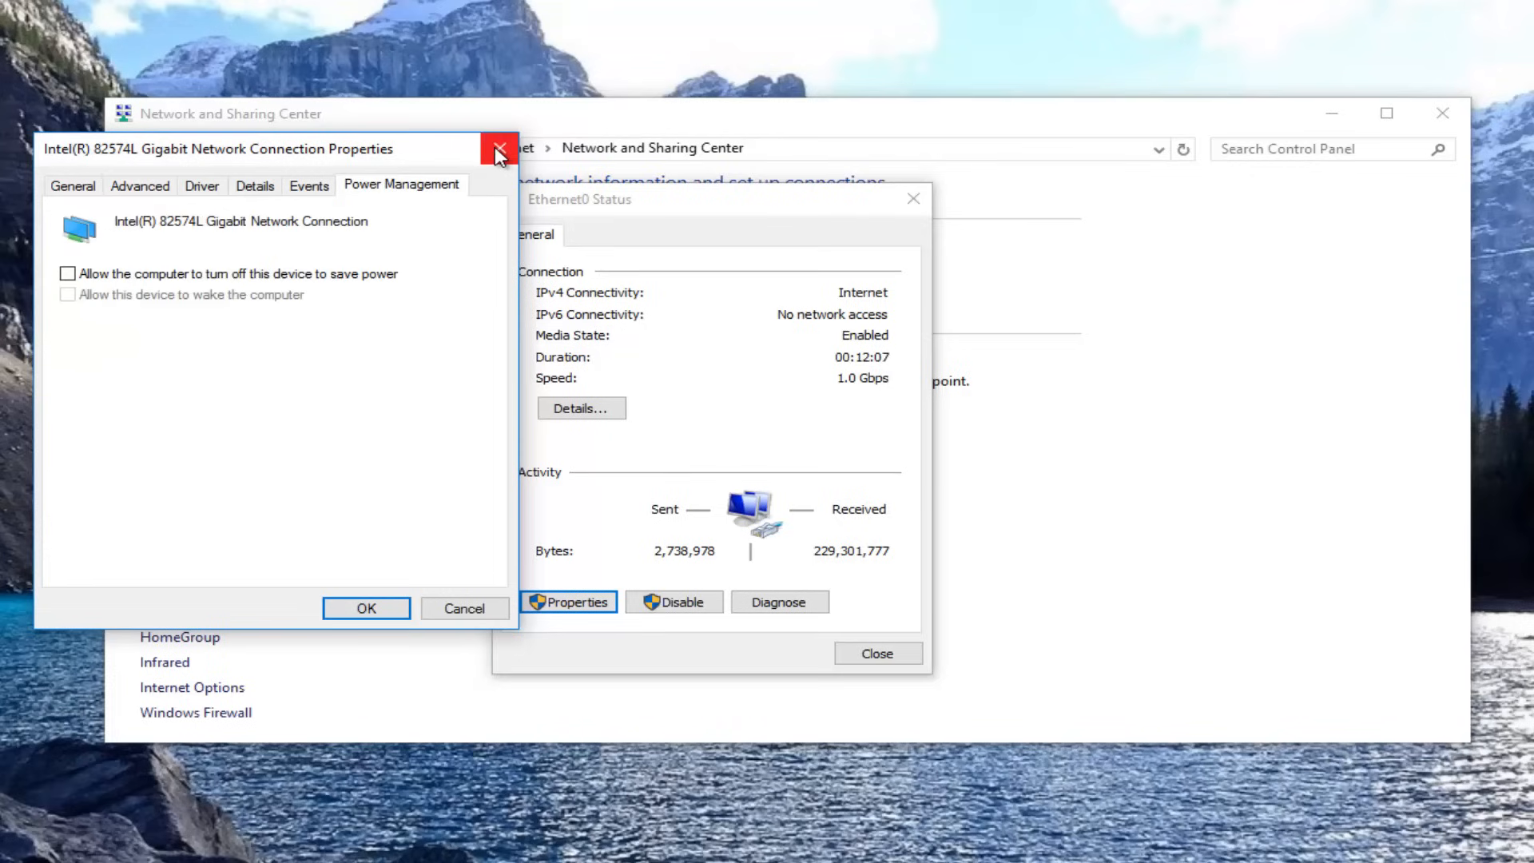